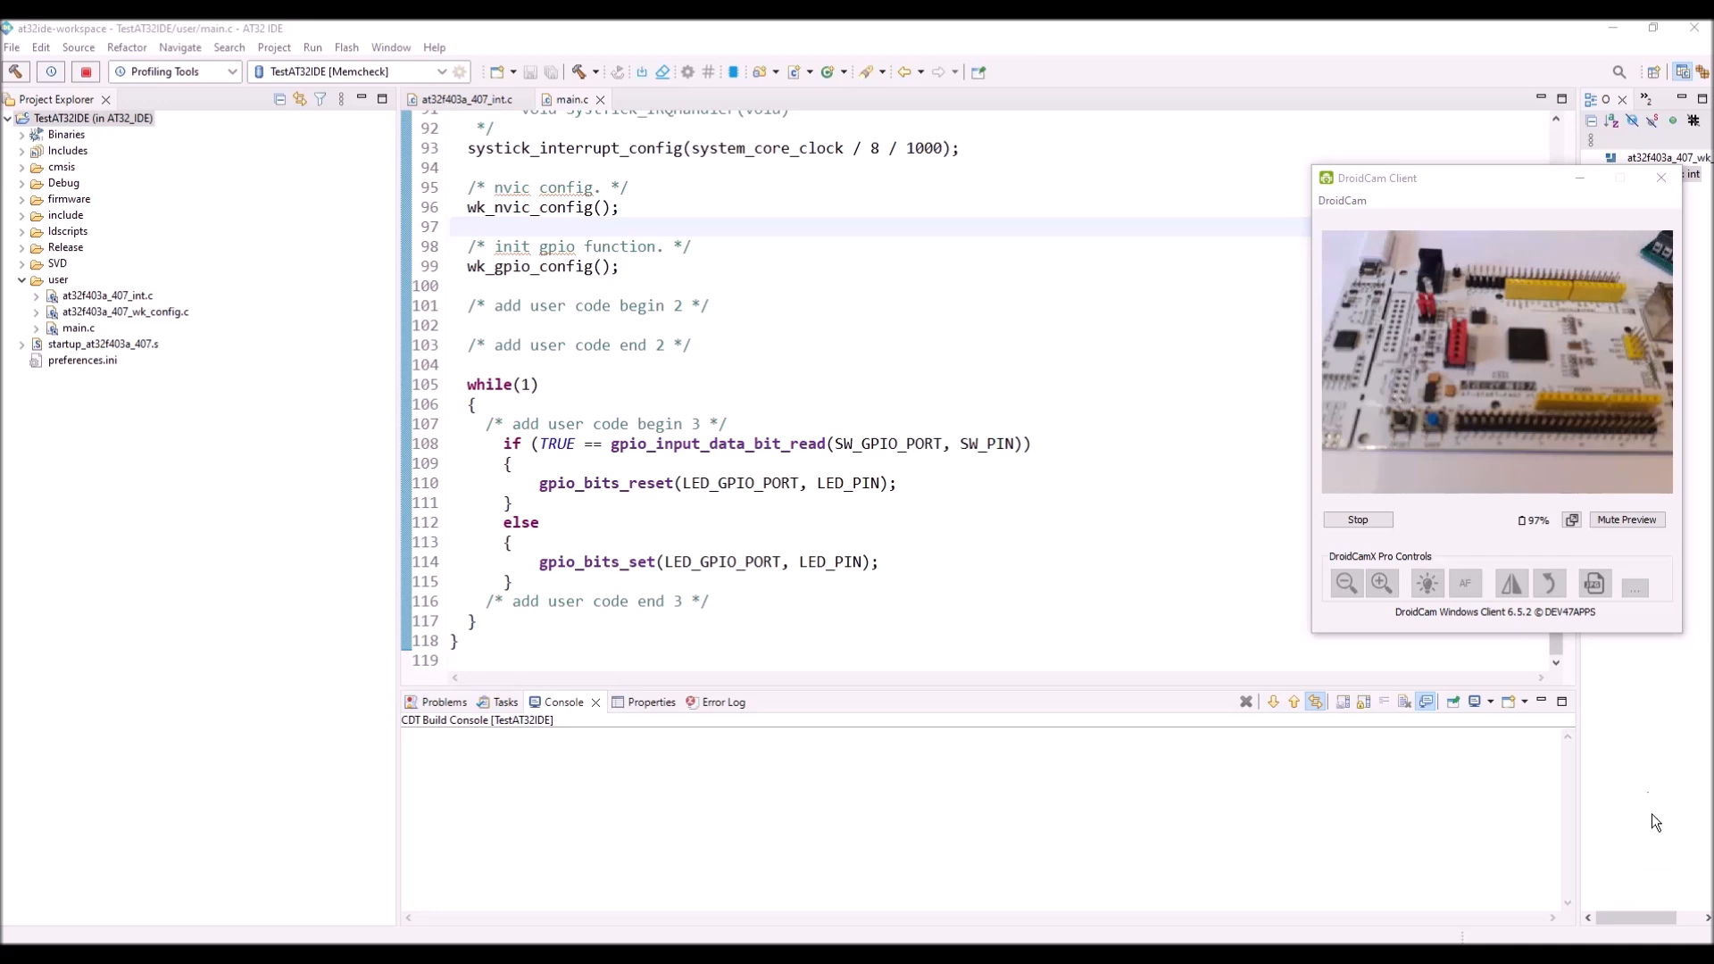
pyautogui.moveTo(1633, 742)
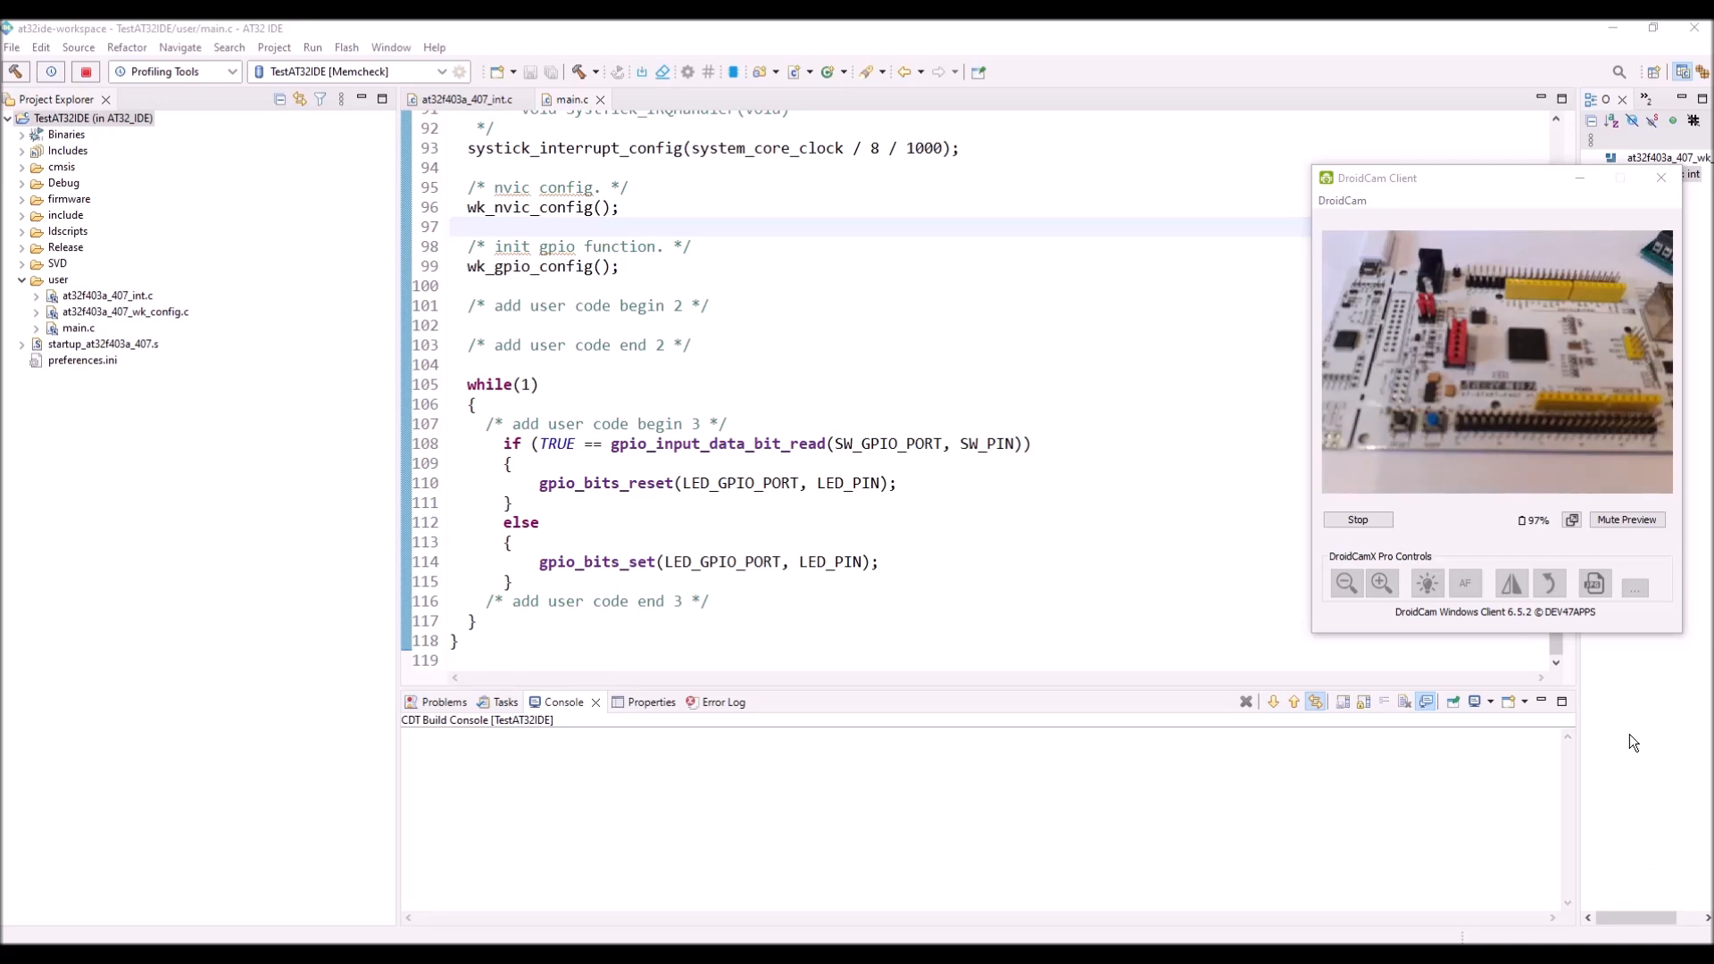
pyautogui.moveTo(1606, 661)
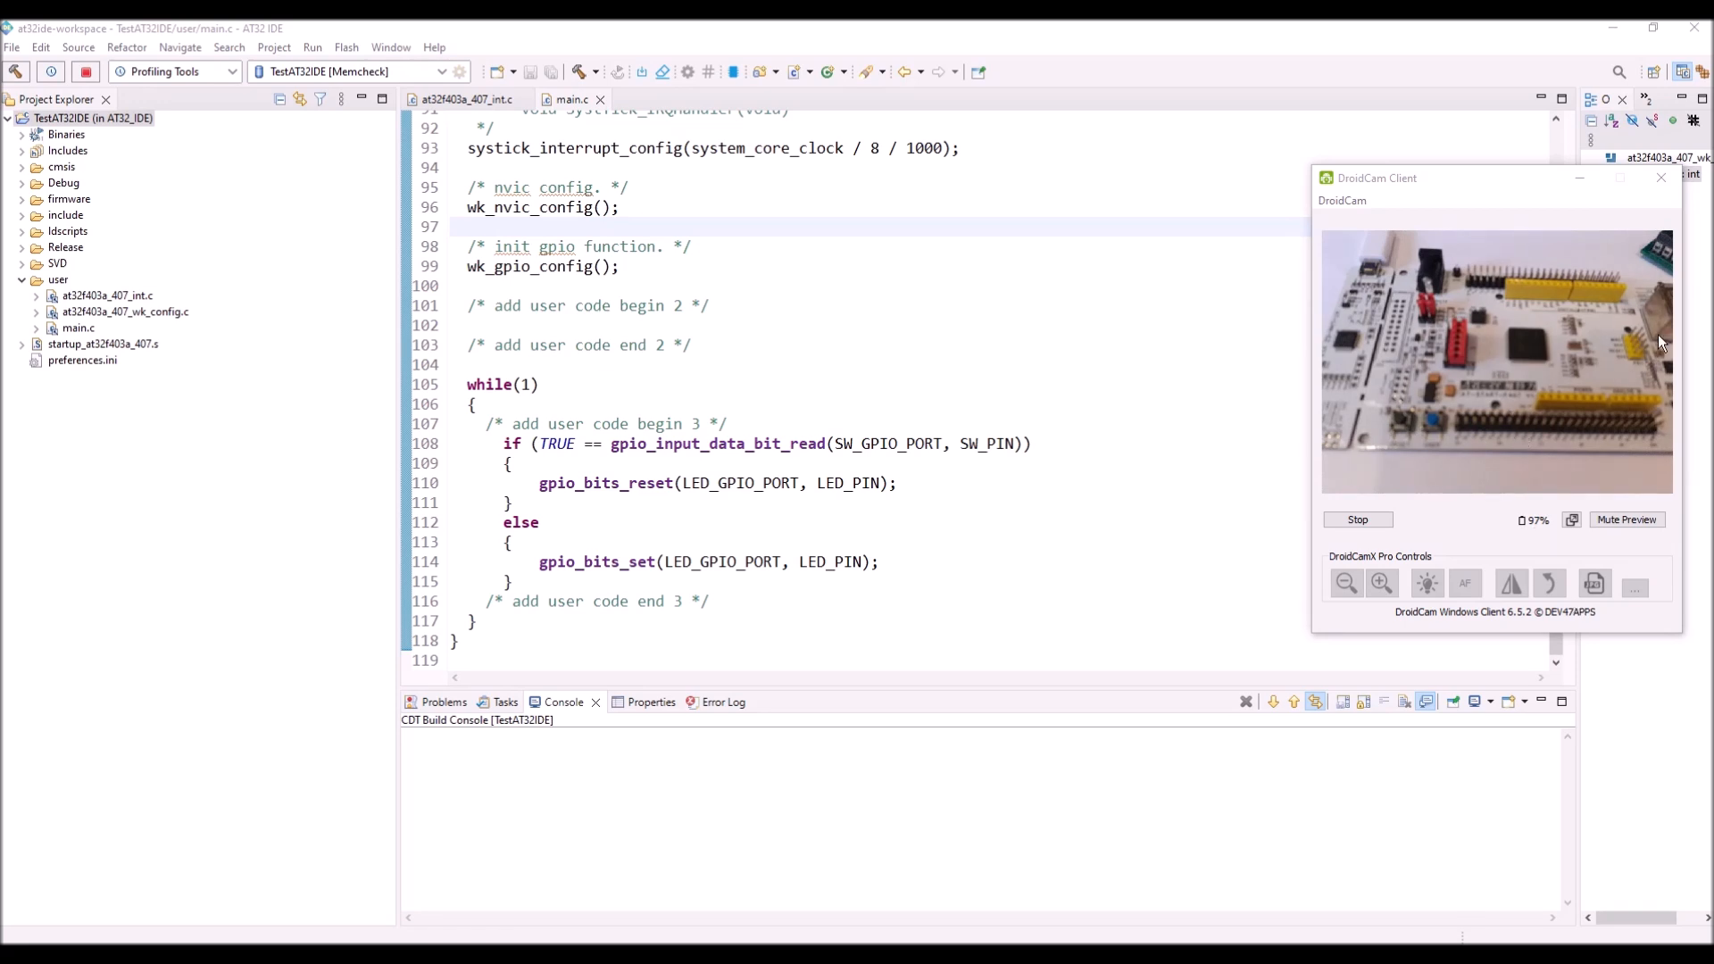
pyautogui.moveTo(1537, 315)
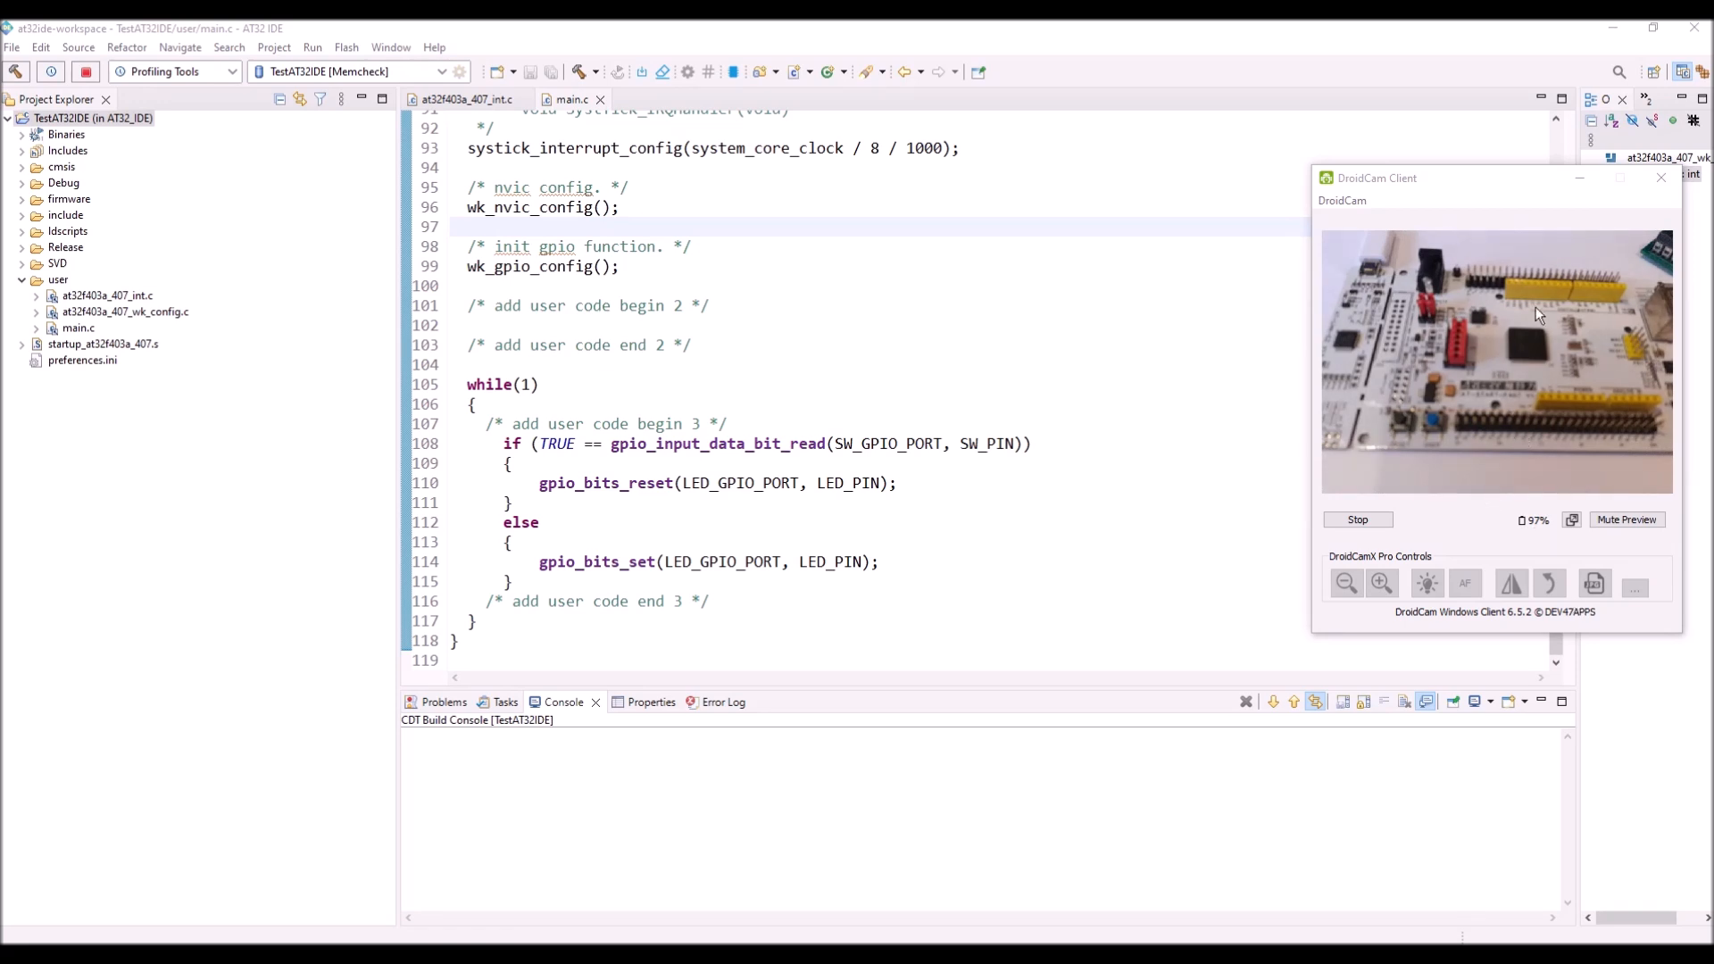
pyautogui.moveTo(1374, 376)
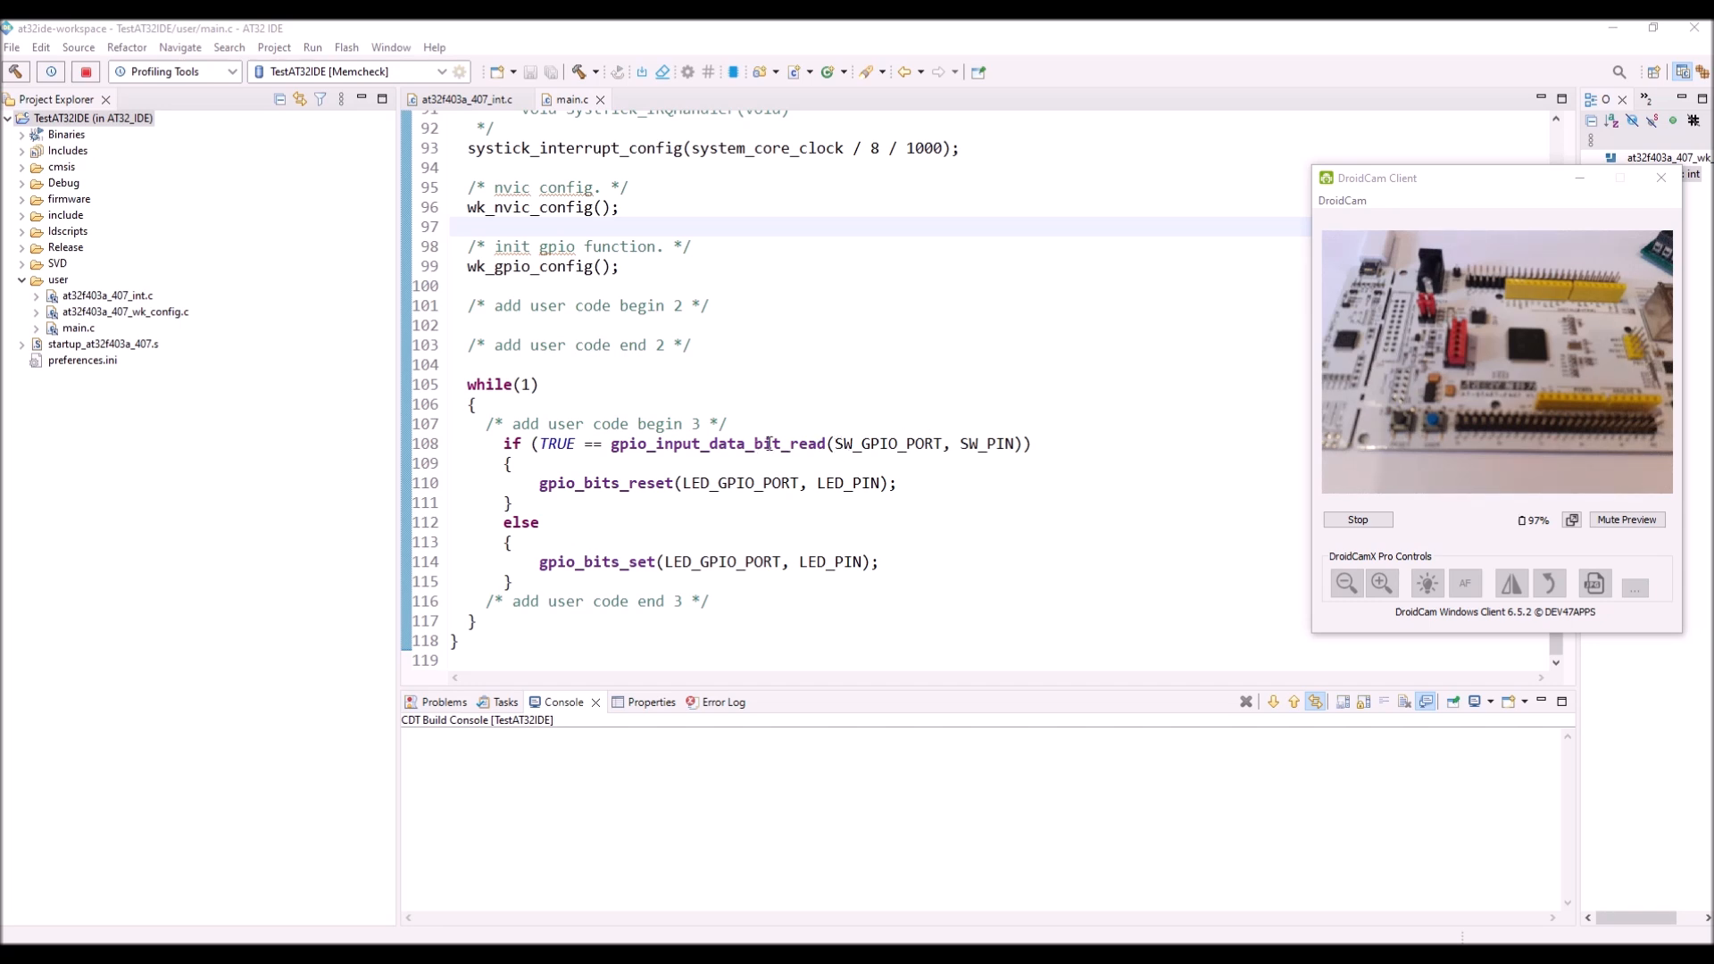
# Build TestAT32IDE to 0 errors and 0 warnings and select the Debug launch mode.
pyautogui.click(543, 445)
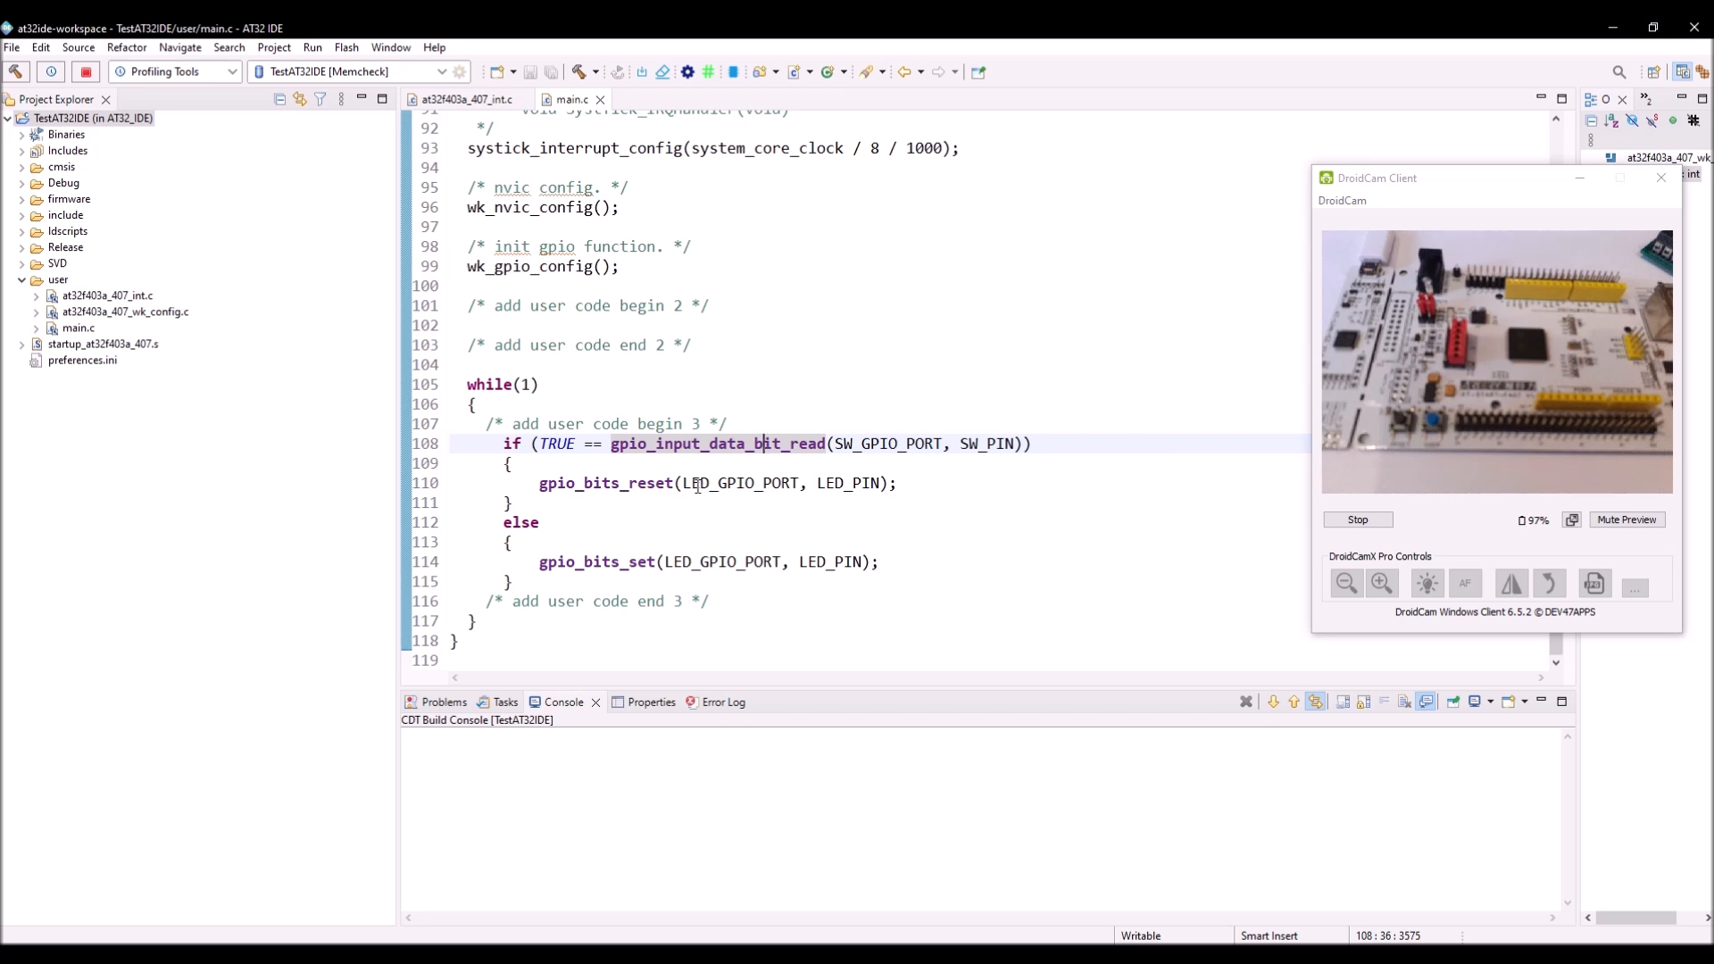
pyautogui.moveTo(739, 482)
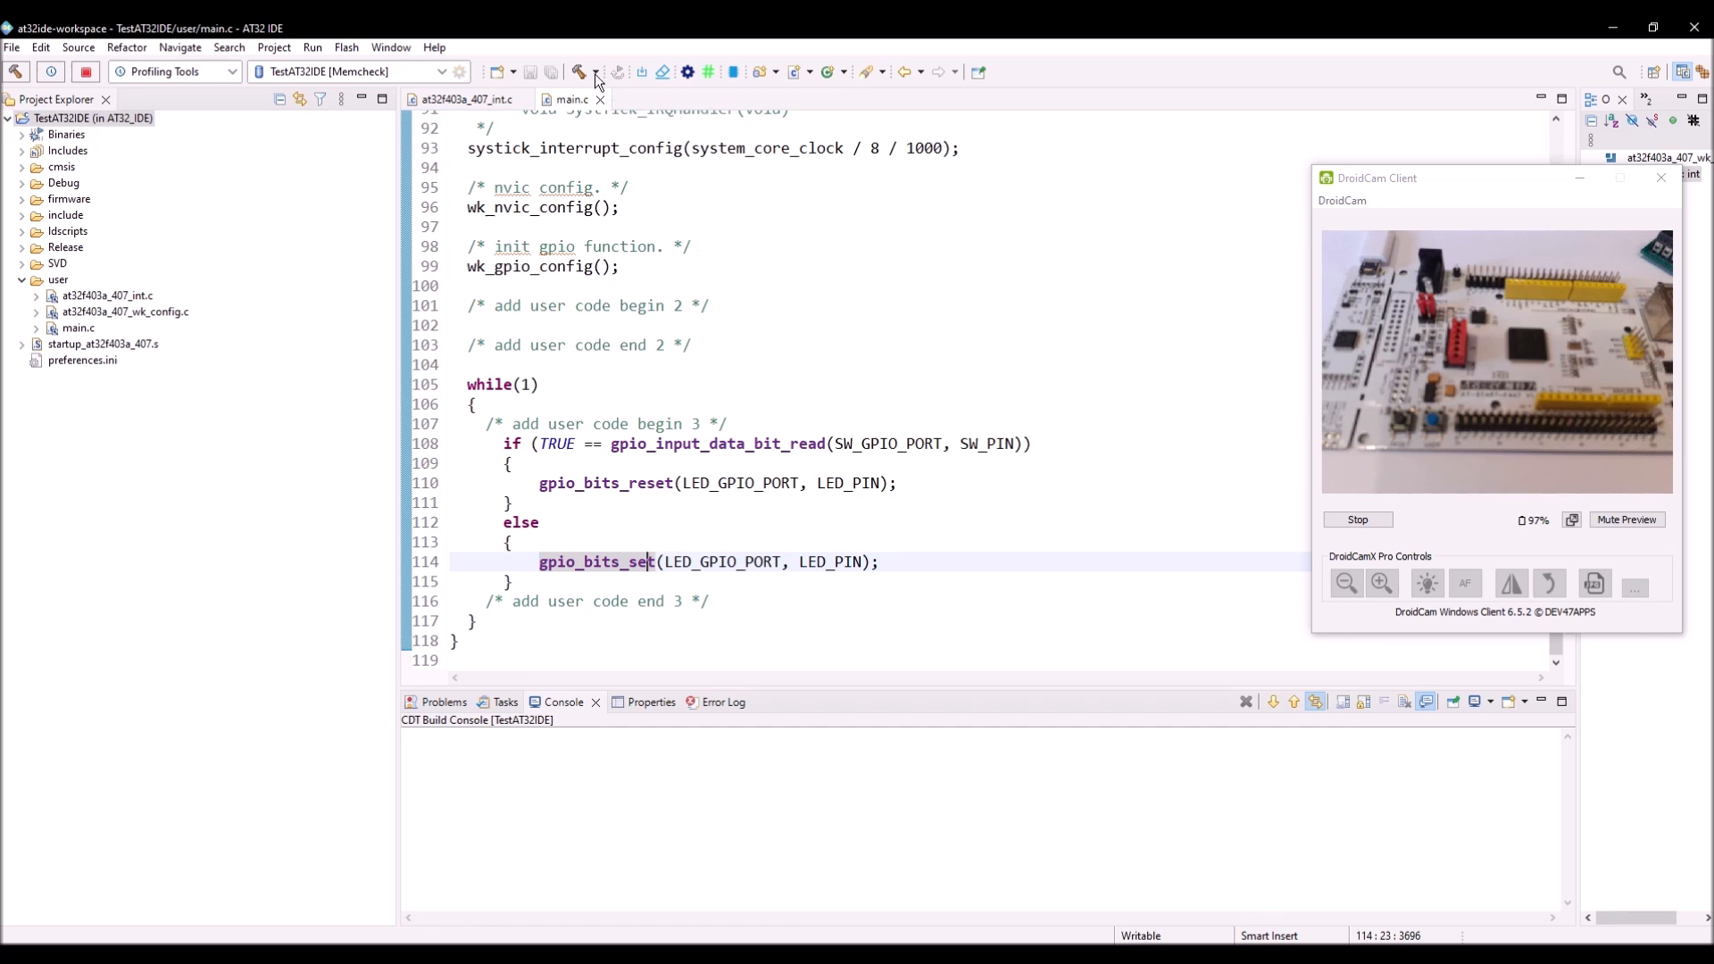
pyautogui.click(577, 72)
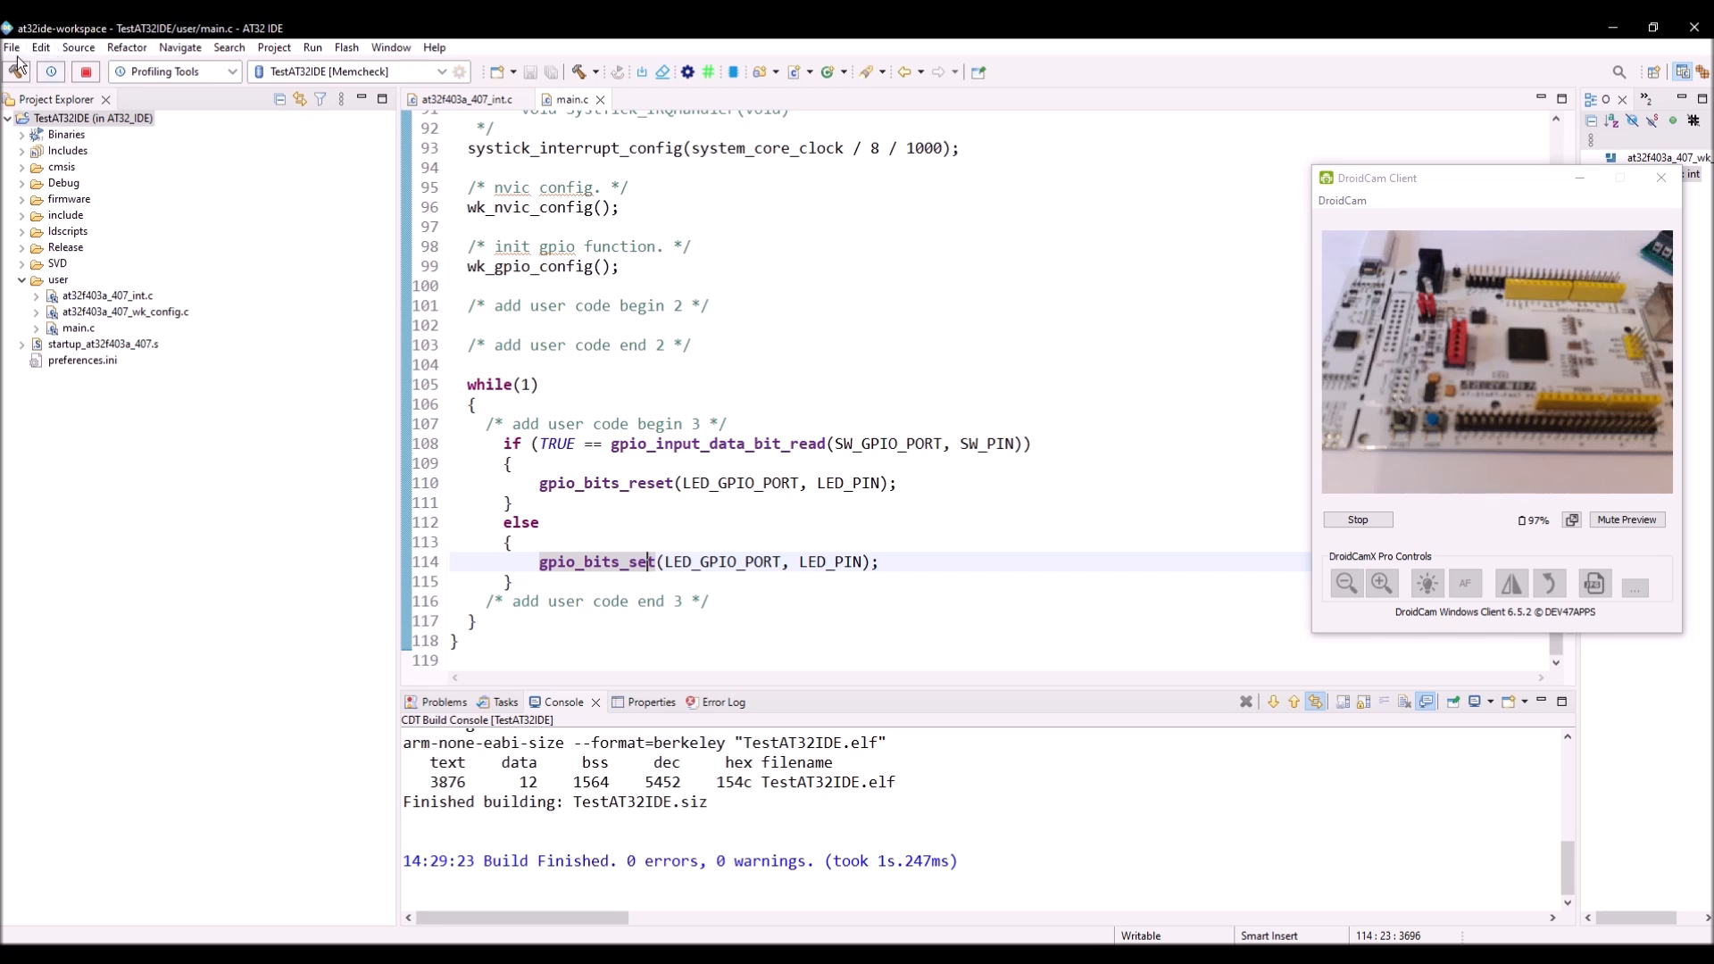
pyautogui.click(11, 47)
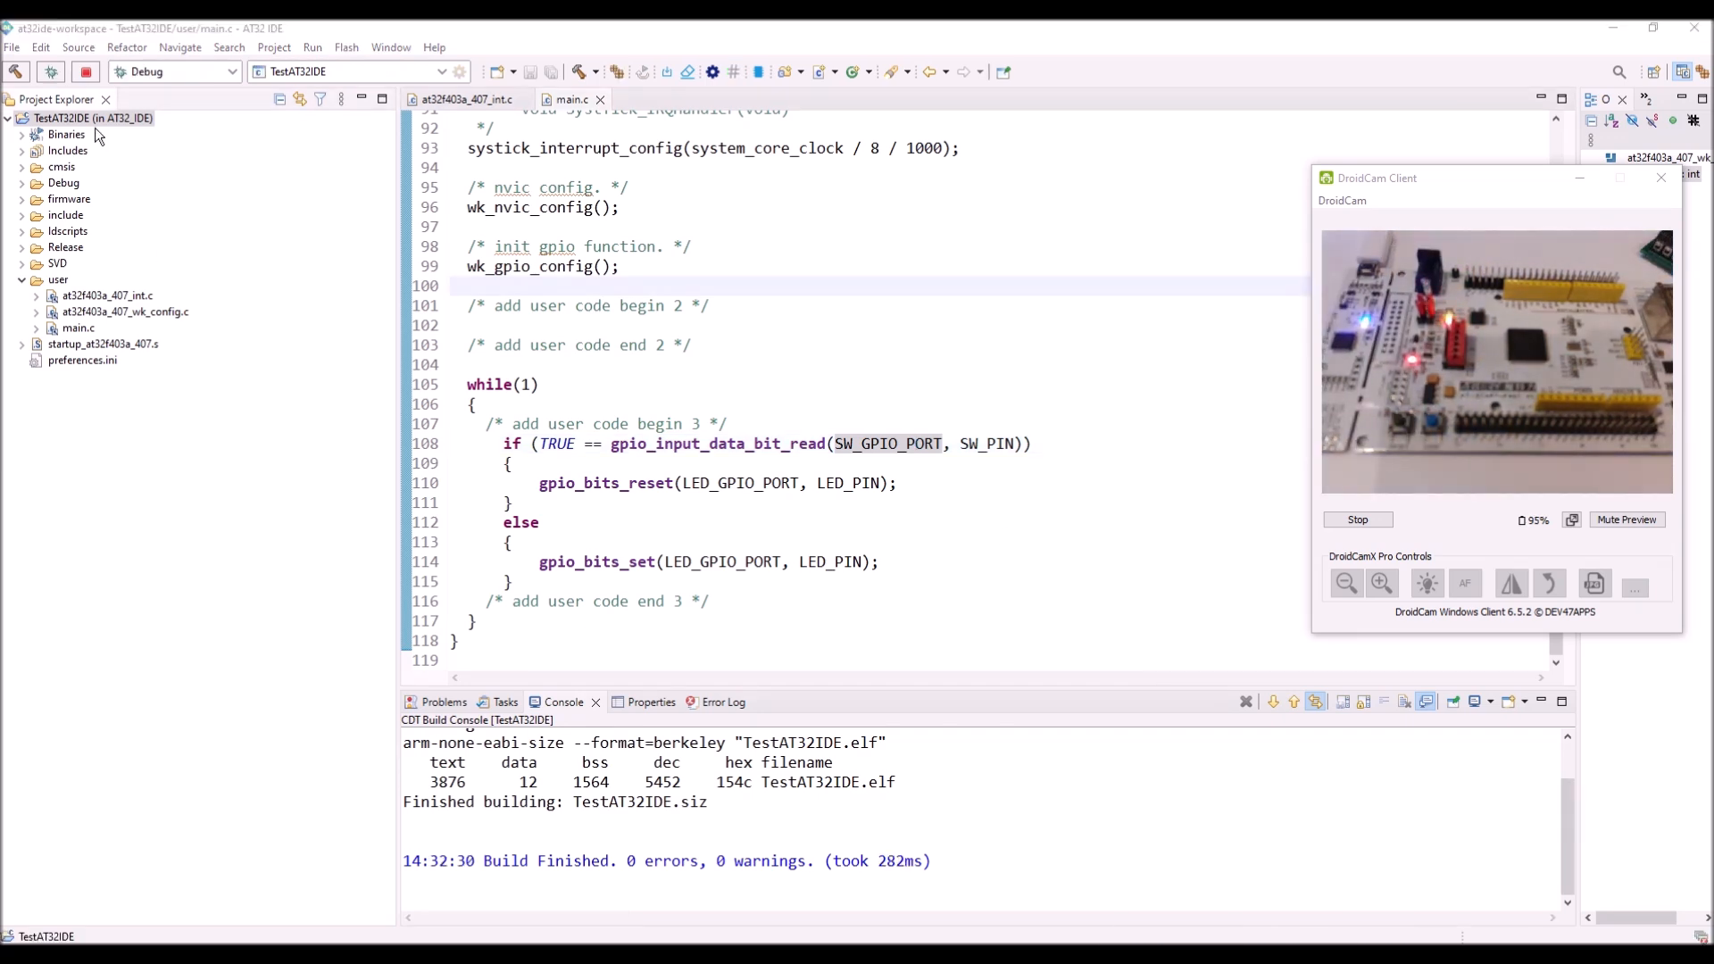
# Bring up Debug Configurations for the TestAT32IDE project from its context menu.
pyautogui.rightClick(93, 118)
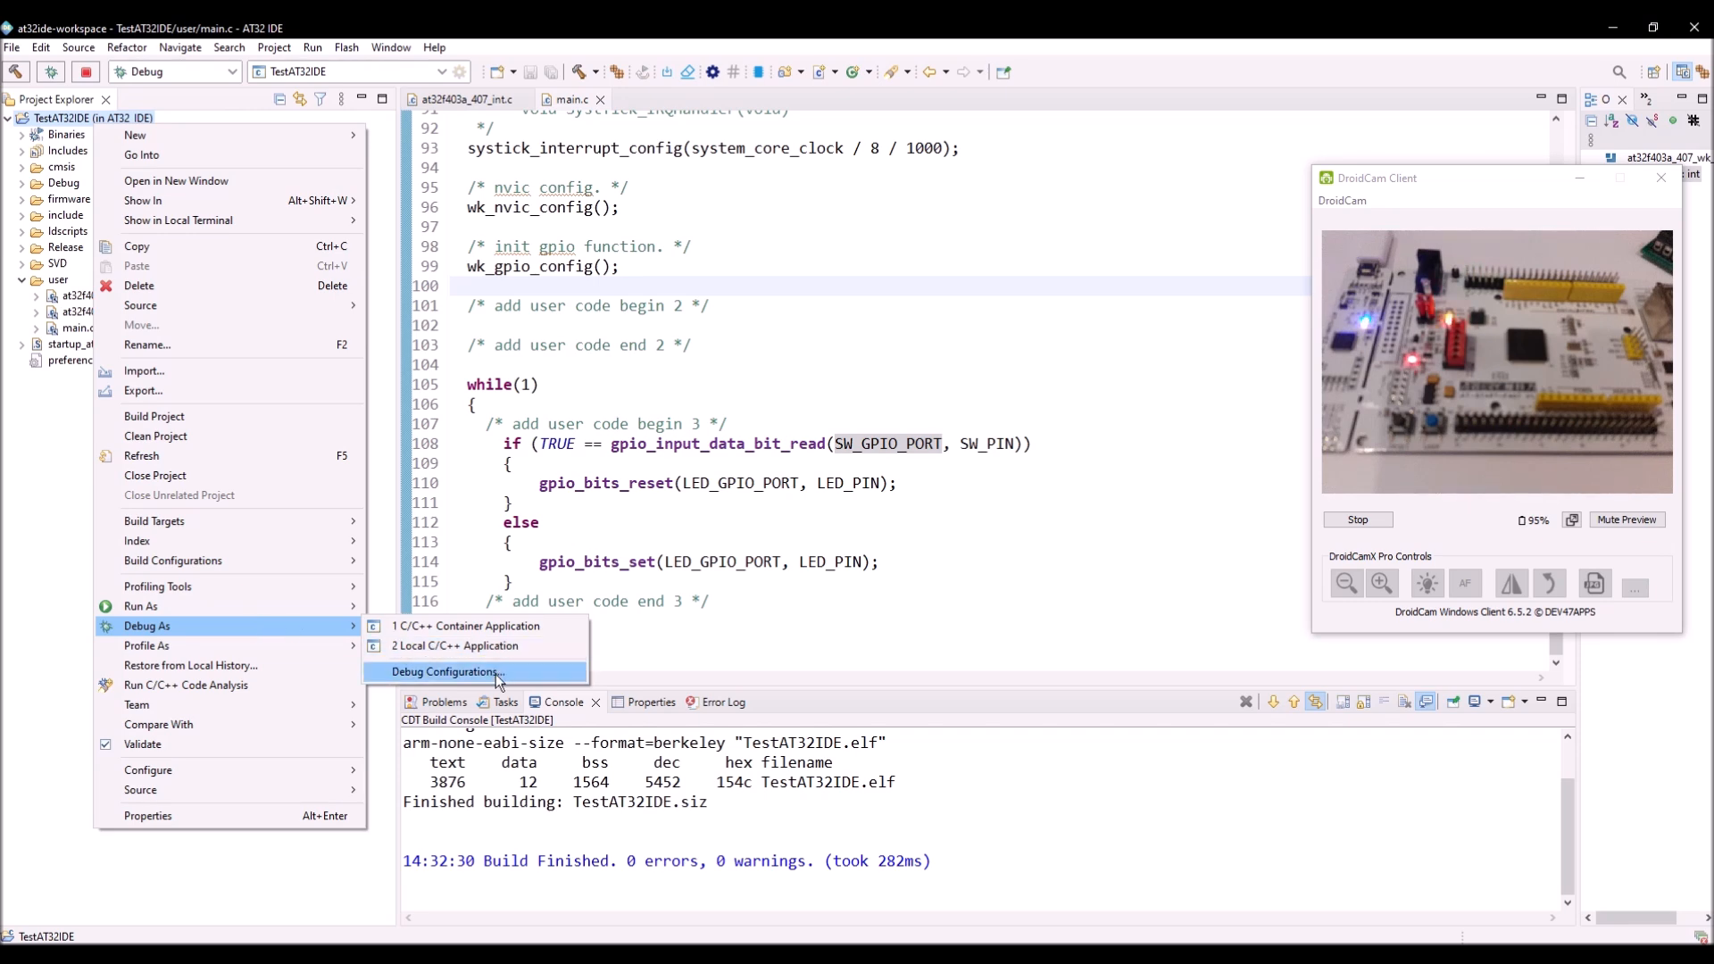
pyautogui.click(445, 671)
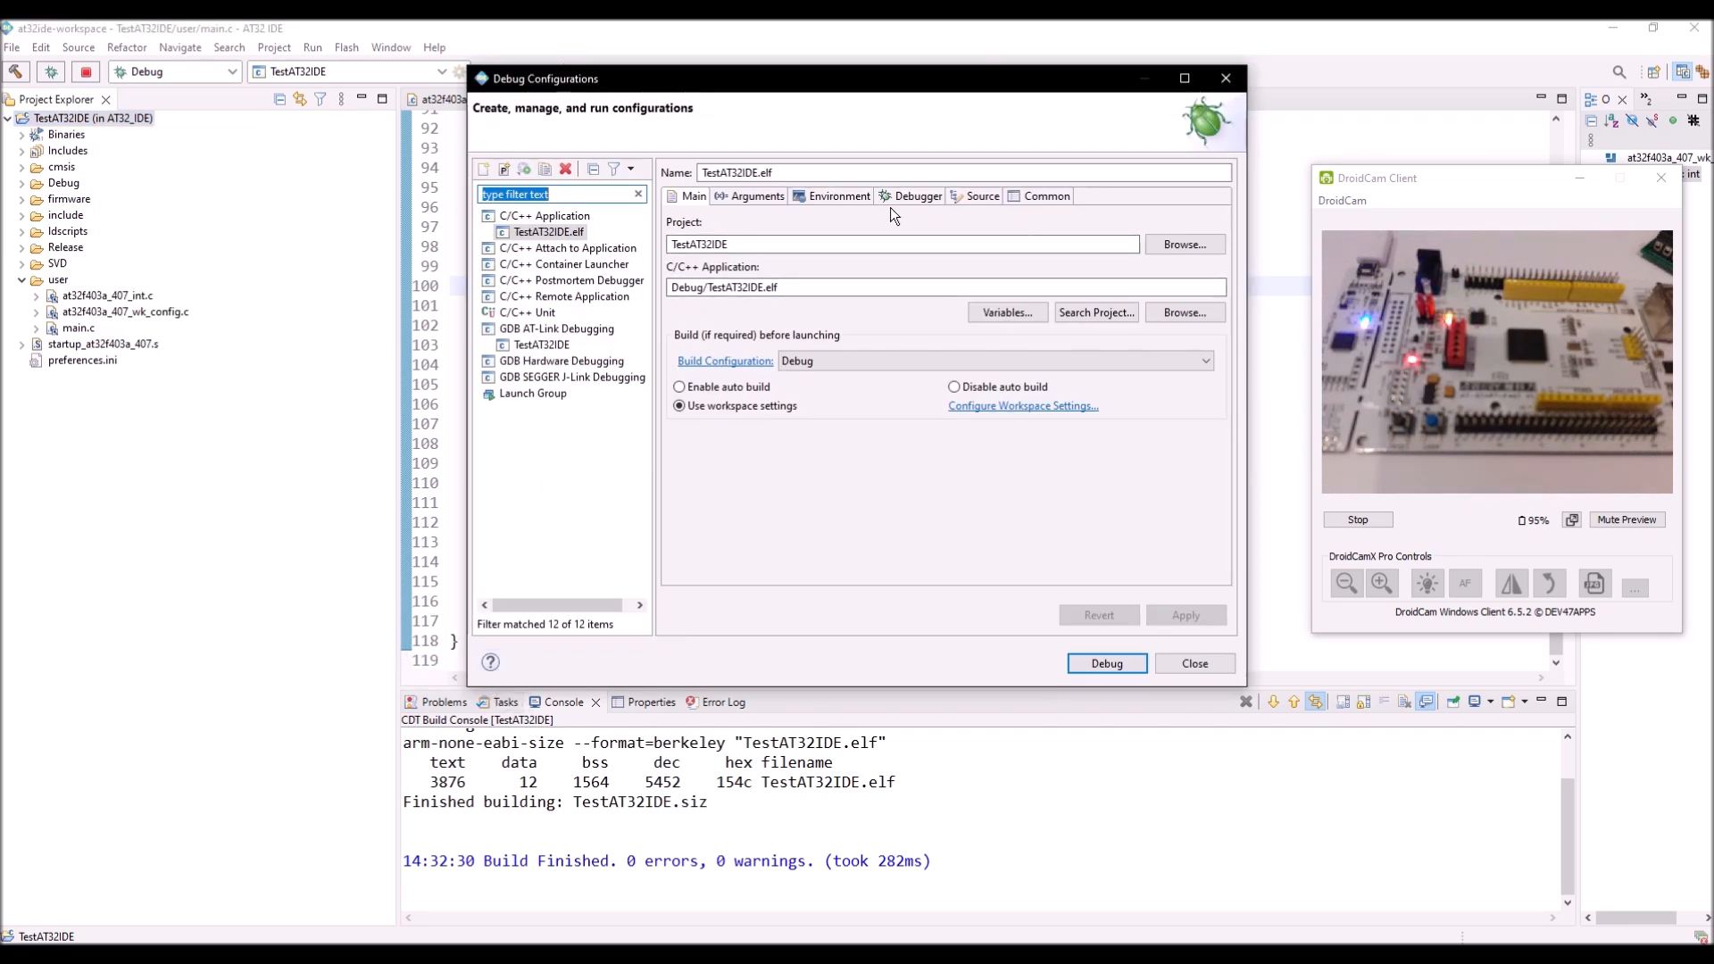
# Review the GDB AT-Link TestAT32IDE configuration's Debugger, Main and Startup settings and launch the debug session.
pyautogui.click(914, 196)
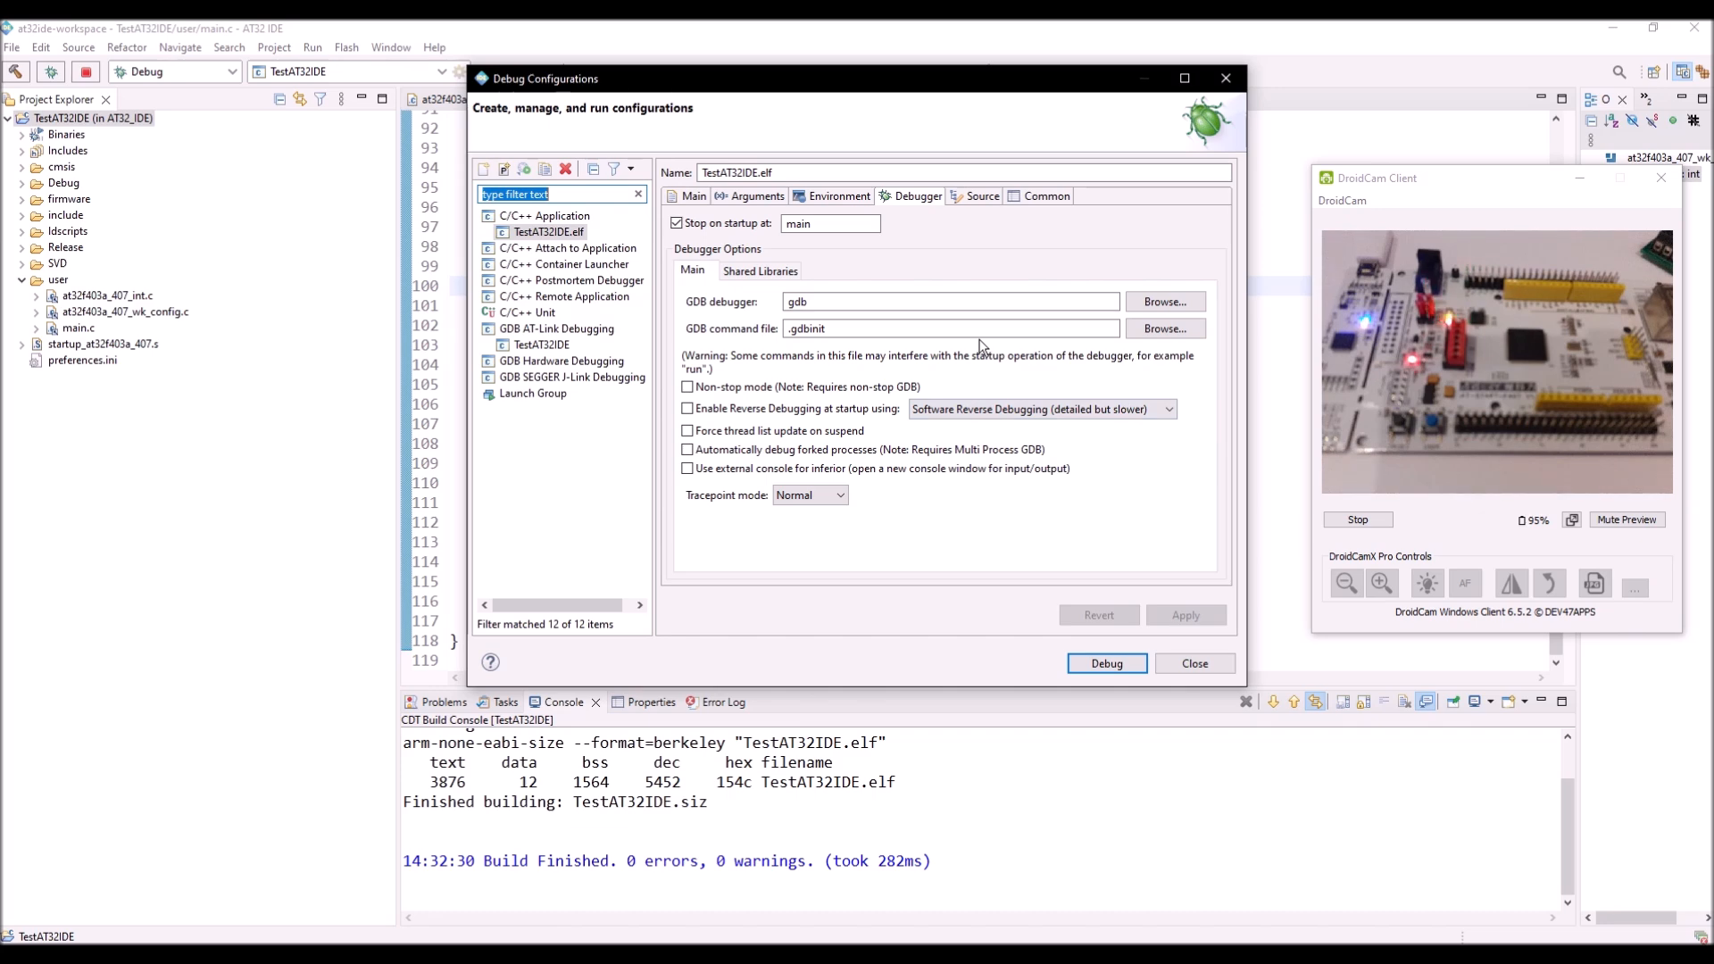
pyautogui.click(541, 345)
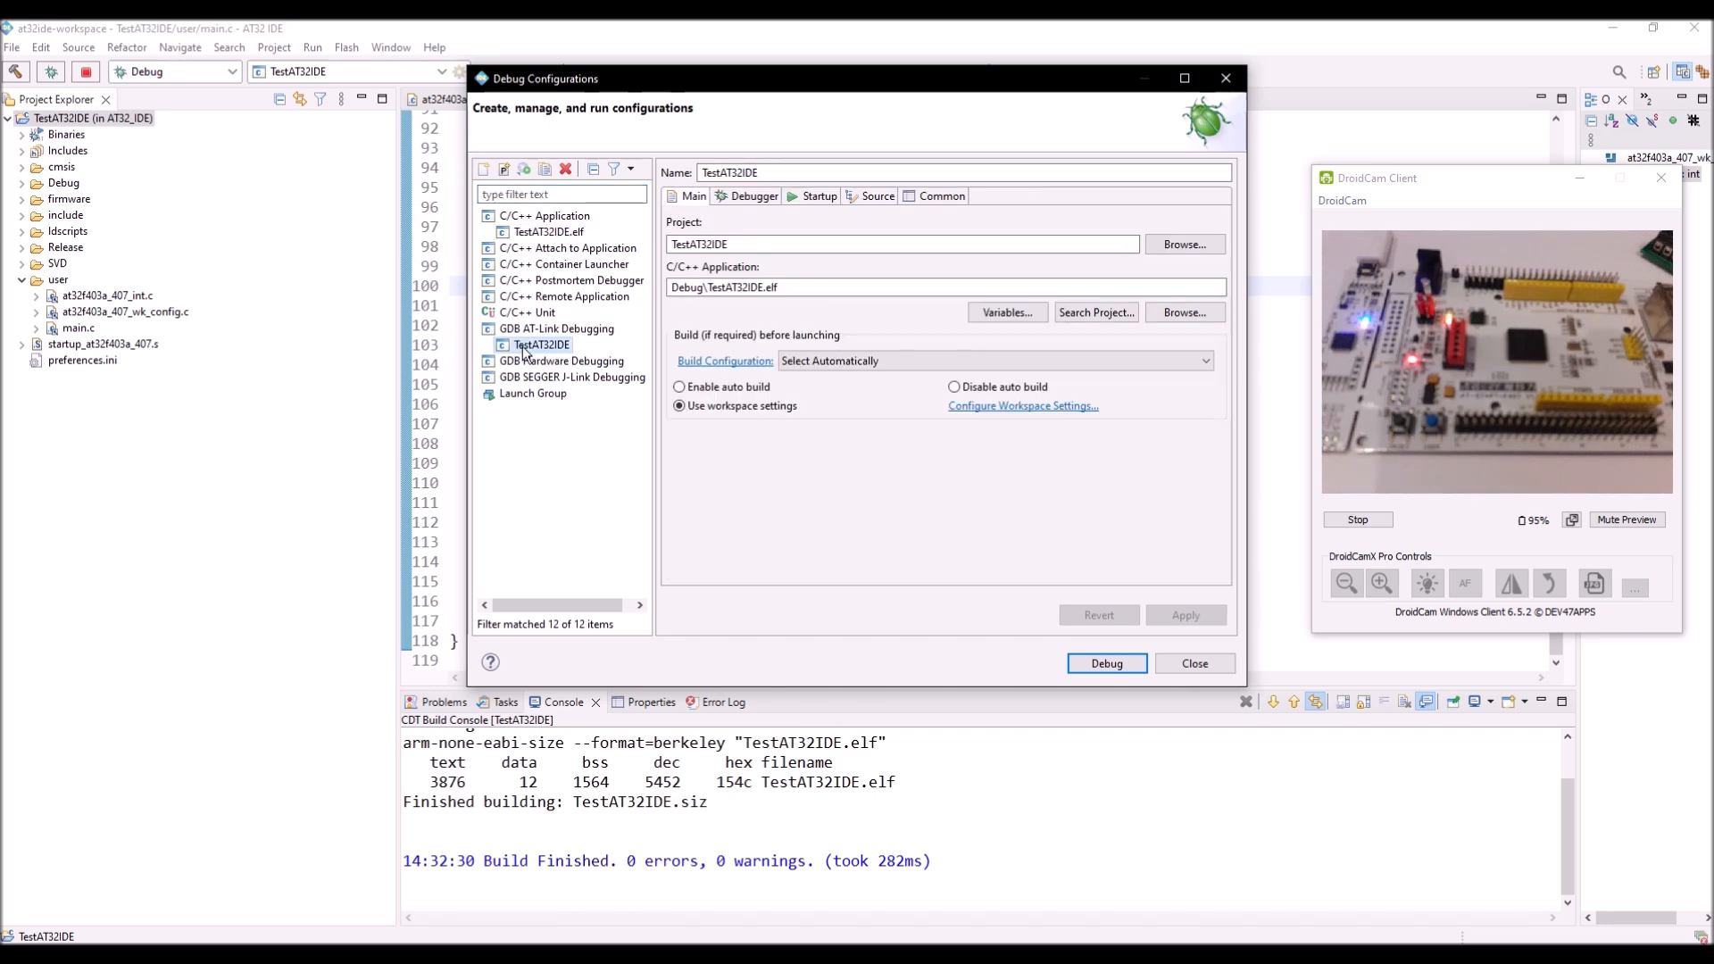
pyautogui.click(751, 197)
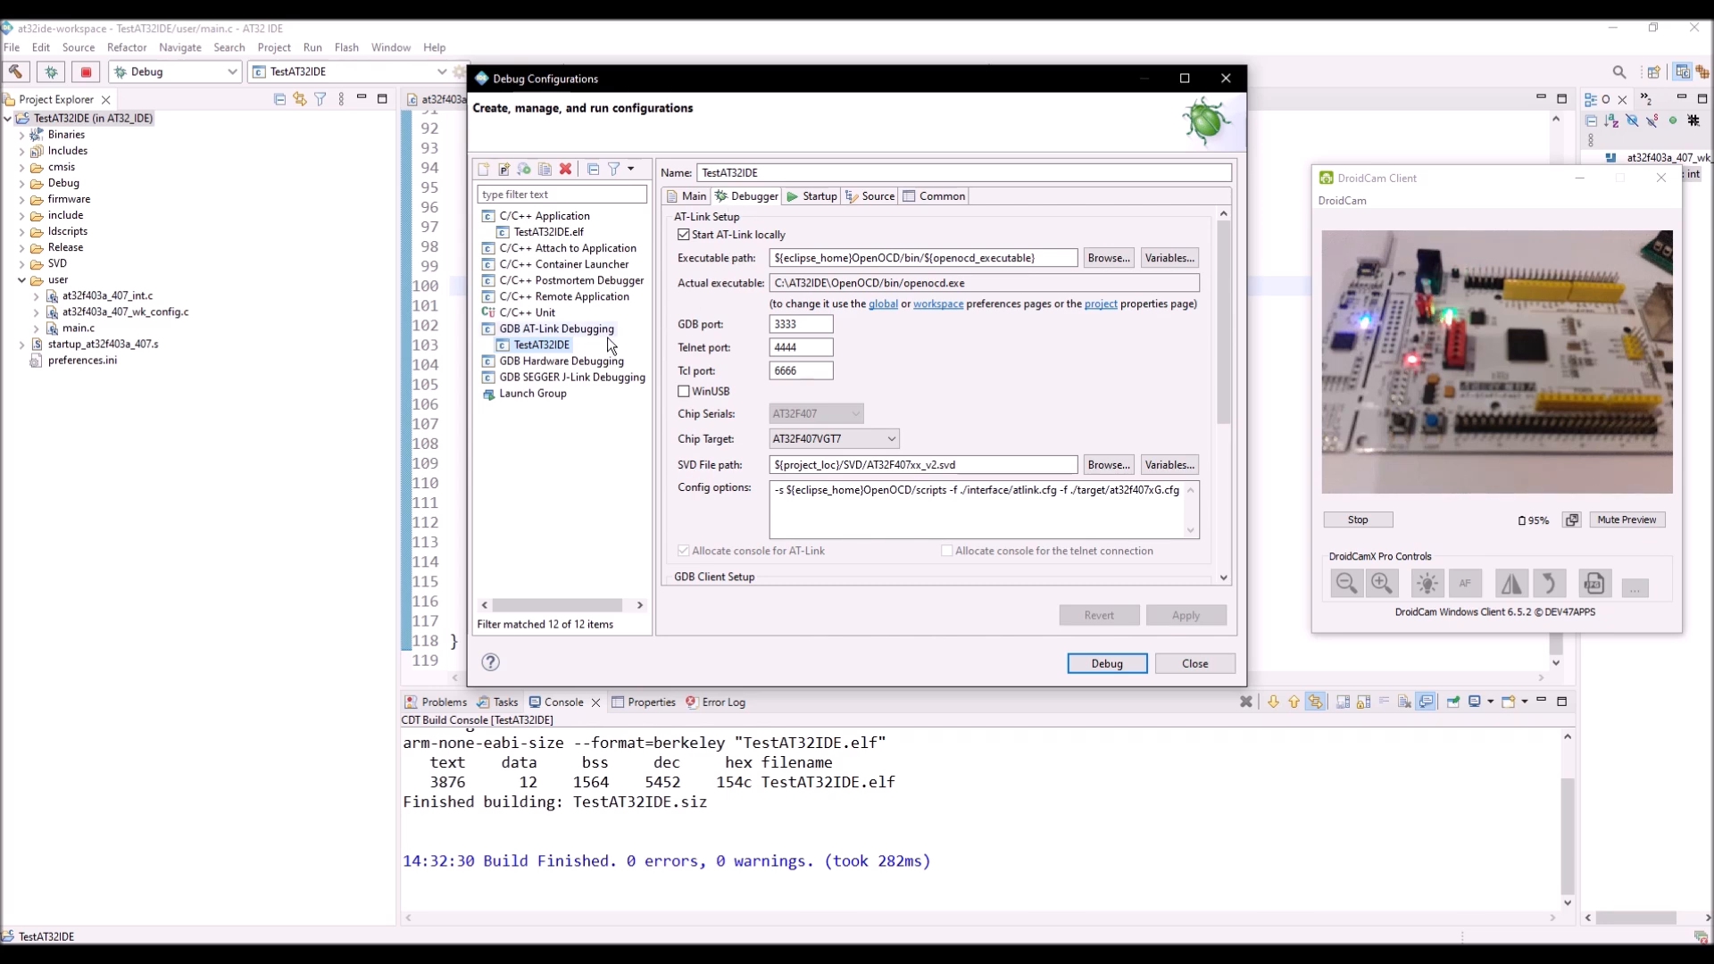
pyautogui.click(692, 197)
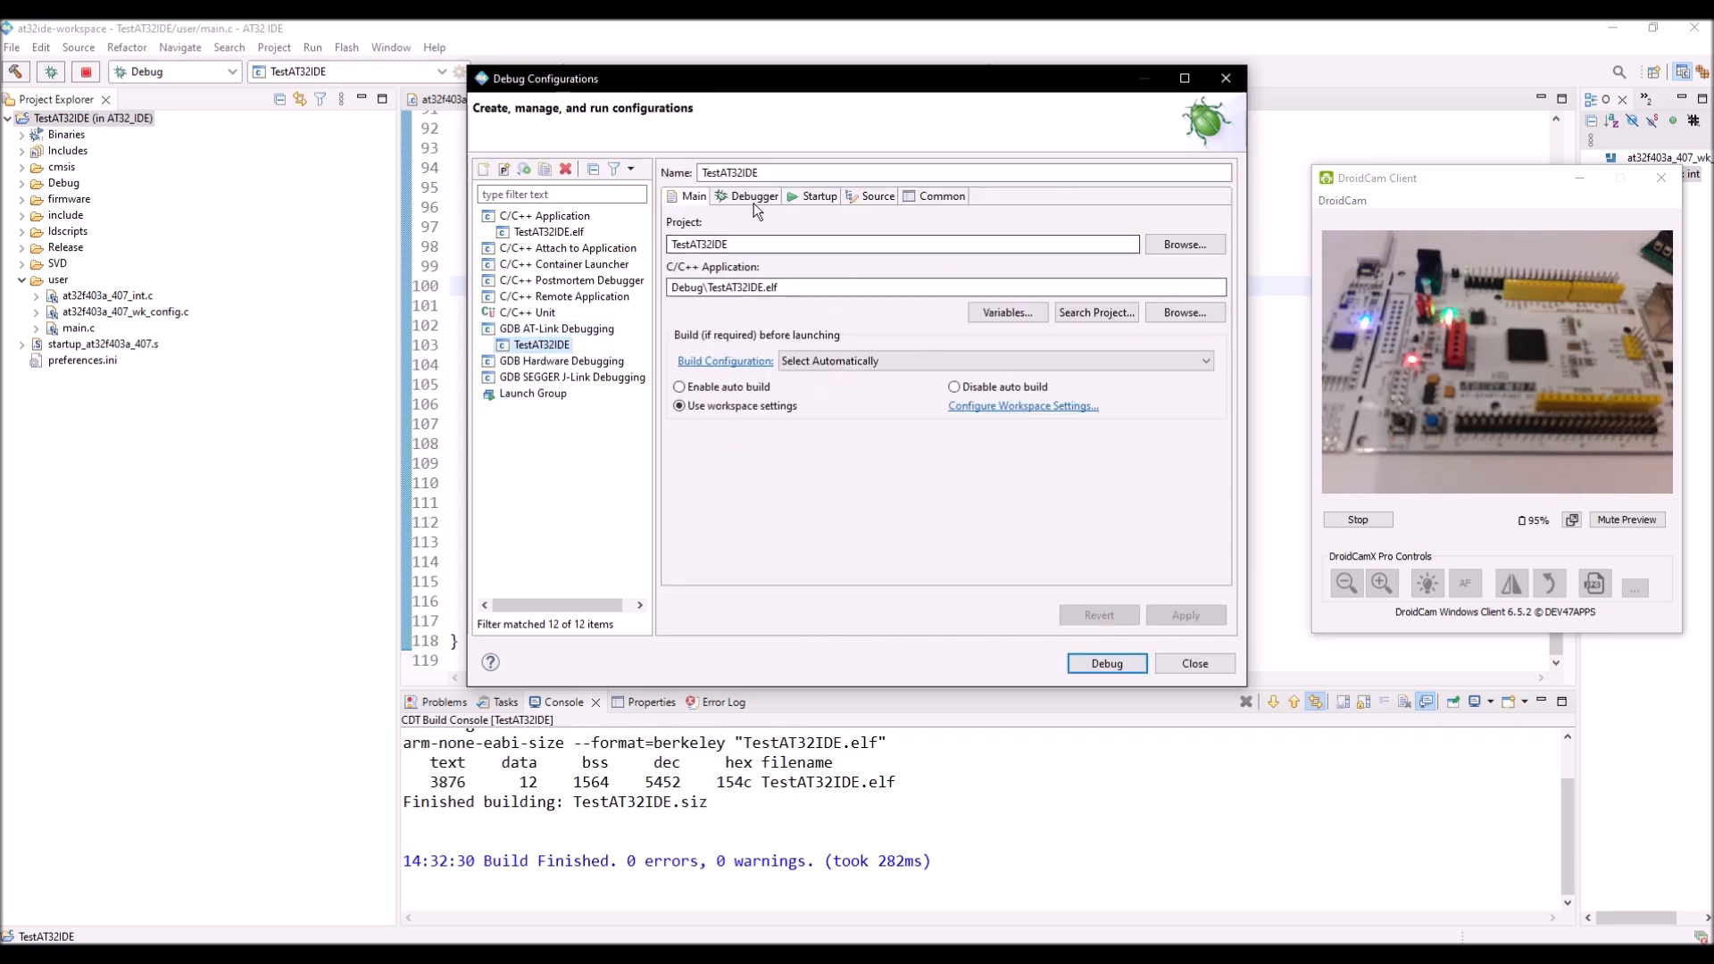
pyautogui.click(819, 197)
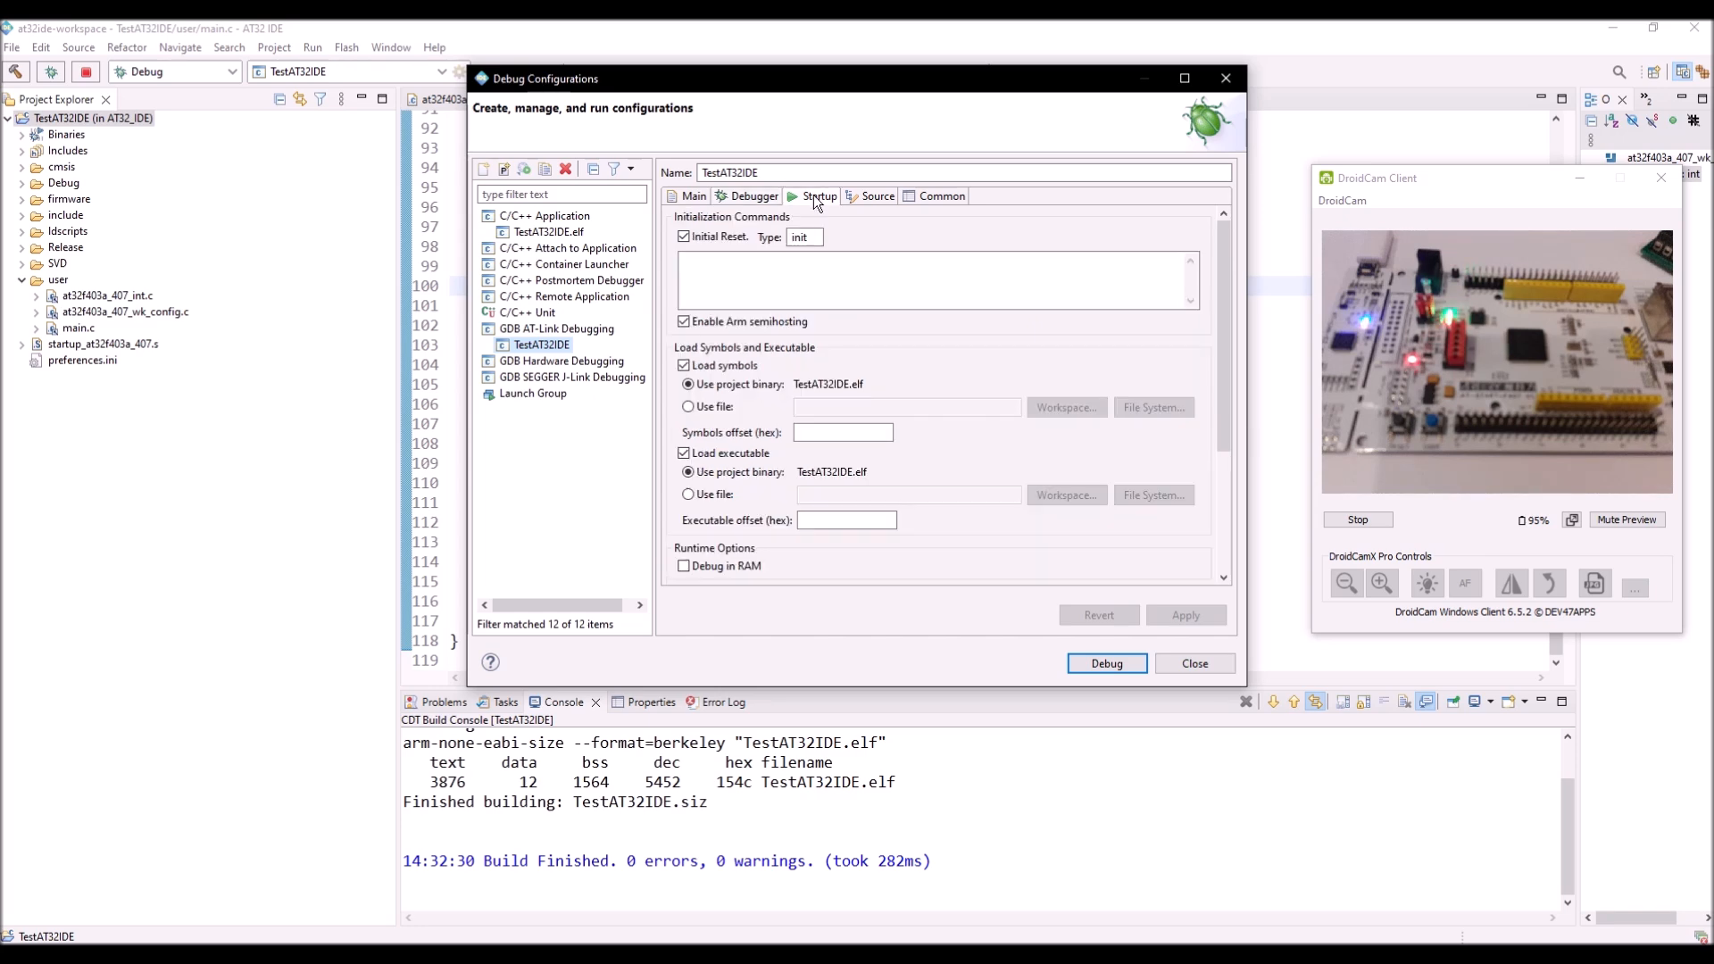
pyautogui.click(1105, 664)
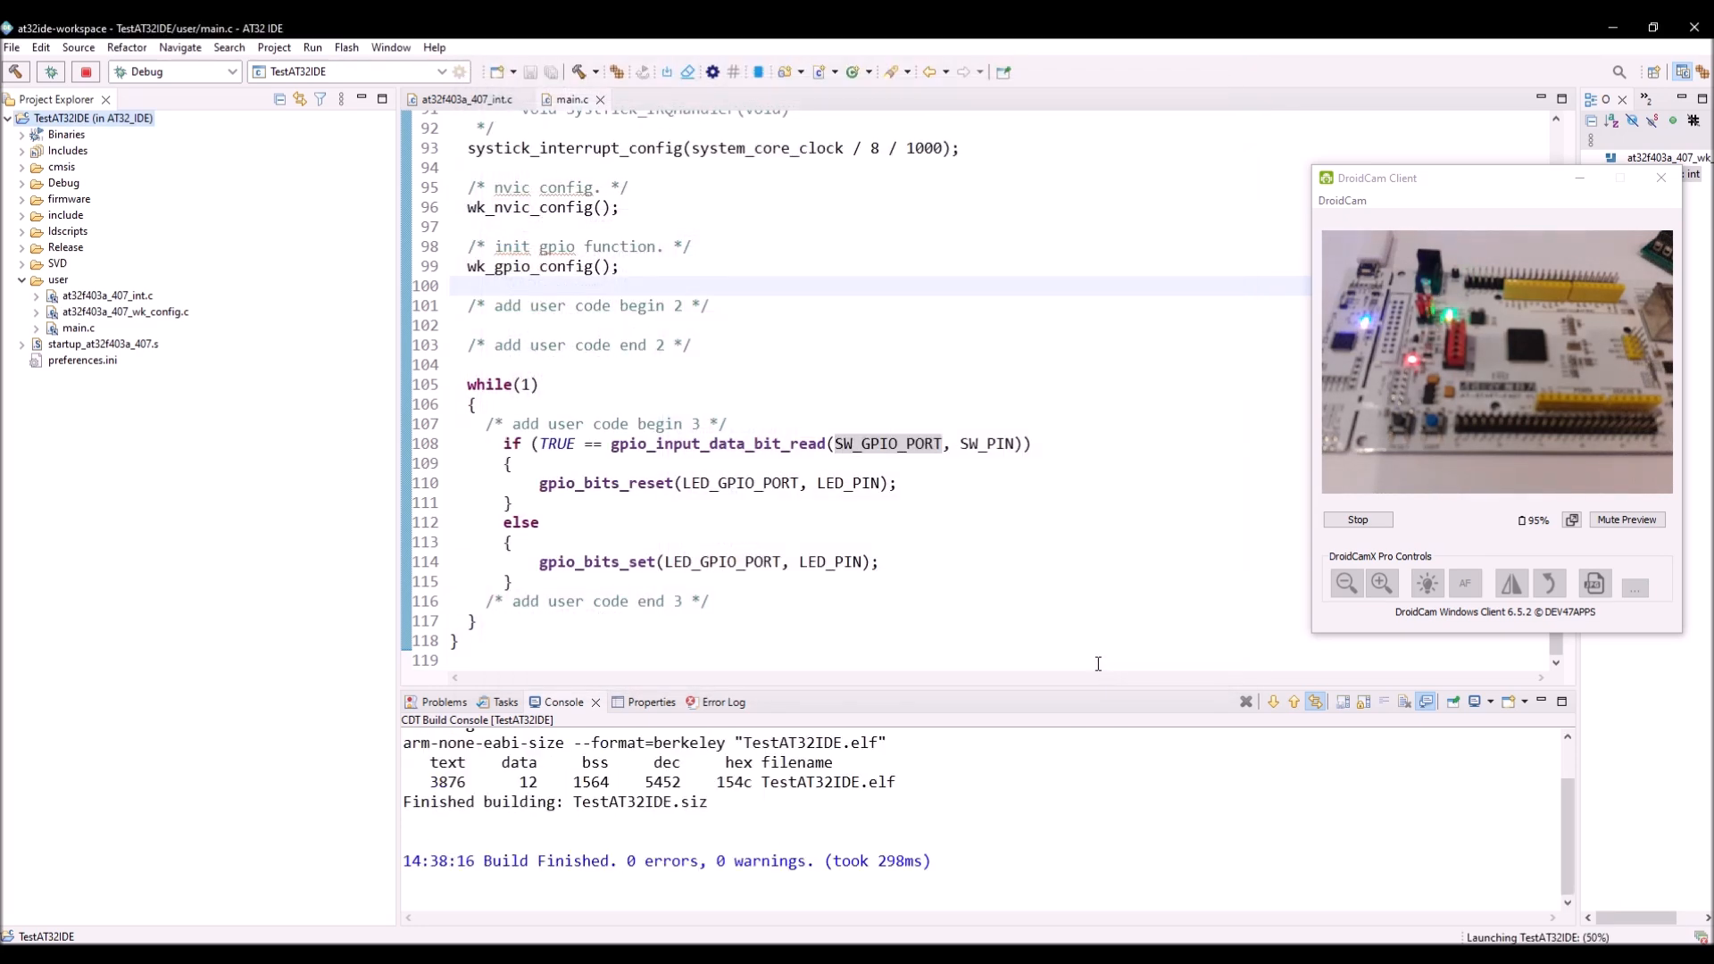
# Let AT-Link flash the AT32F407 and halt at main(), ready to switch to the Debug perspective.
pyautogui.click(50, 71)
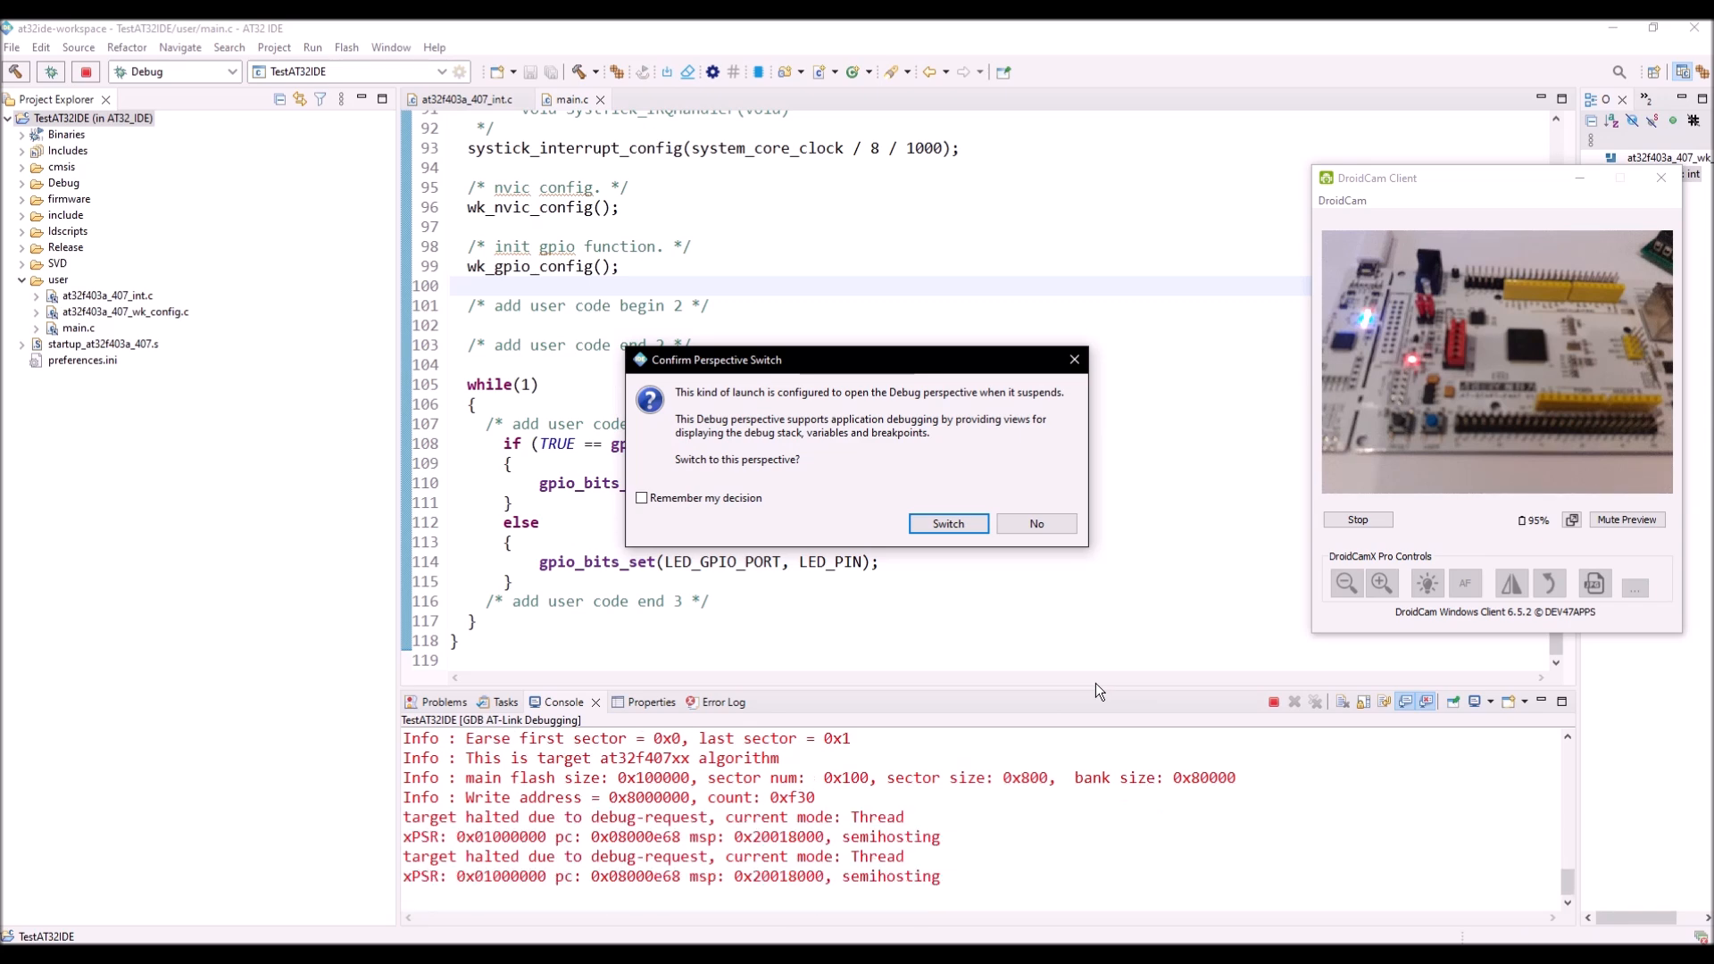
pyautogui.moveTo(954, 673)
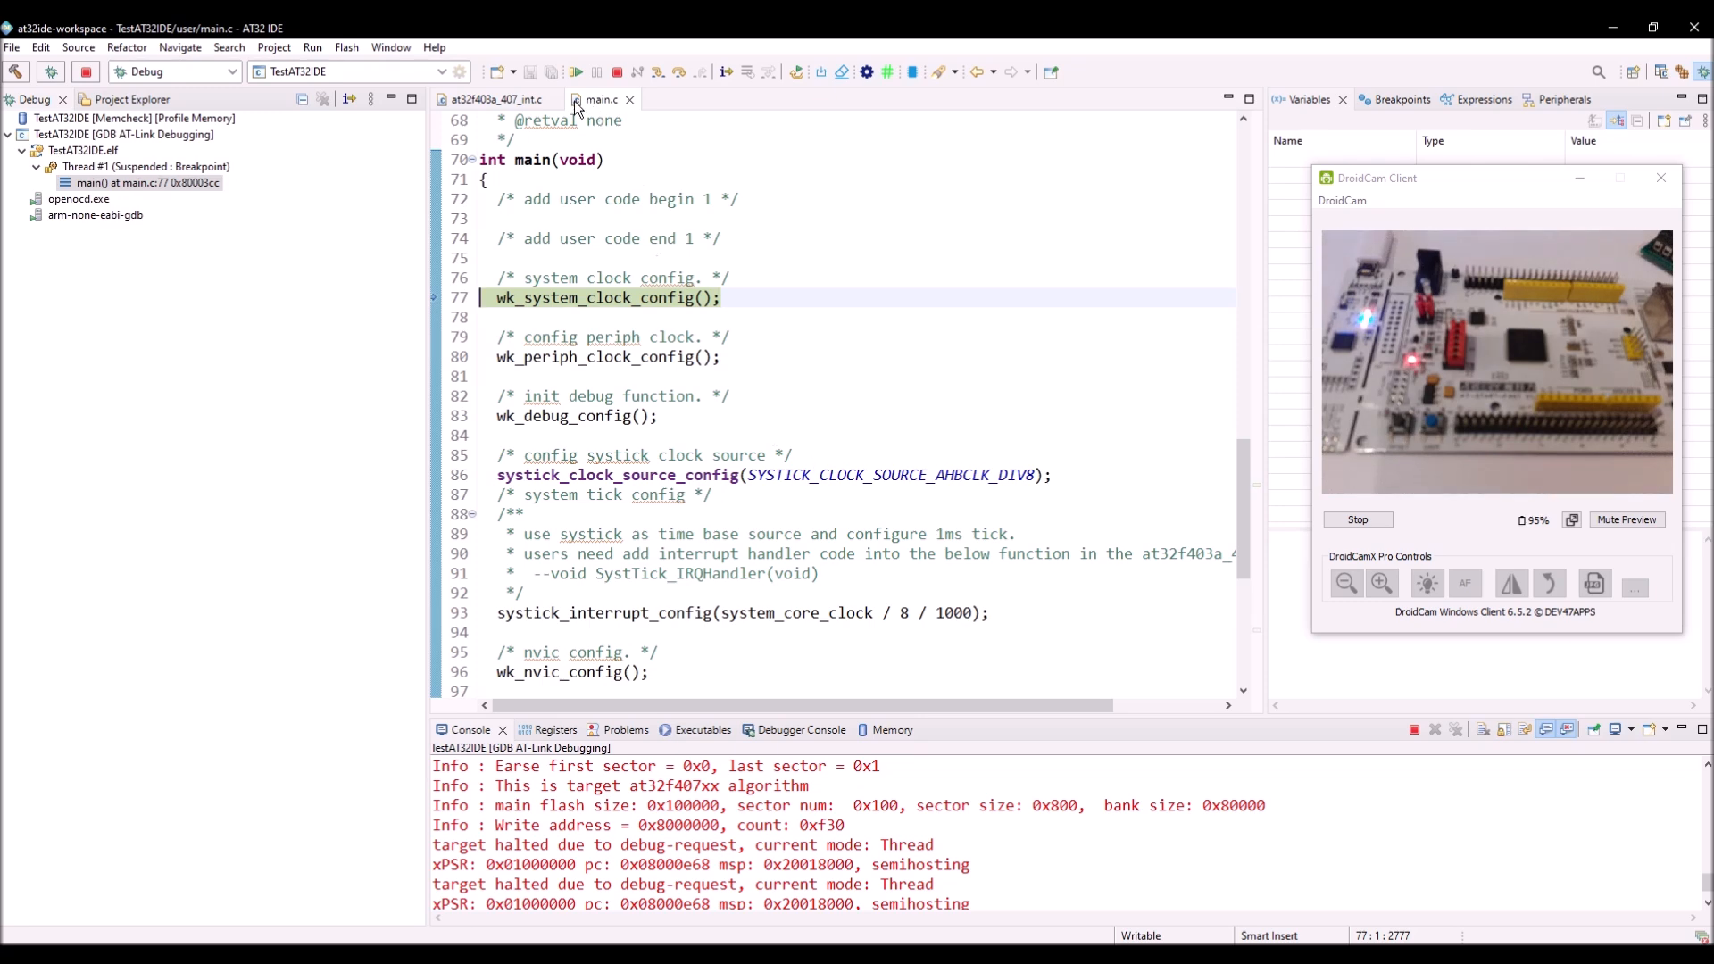
# Resume the program and run until the line 110 gpio_bits_reset breakpoint hits with the button pressed.
pyautogui.click(575, 72)
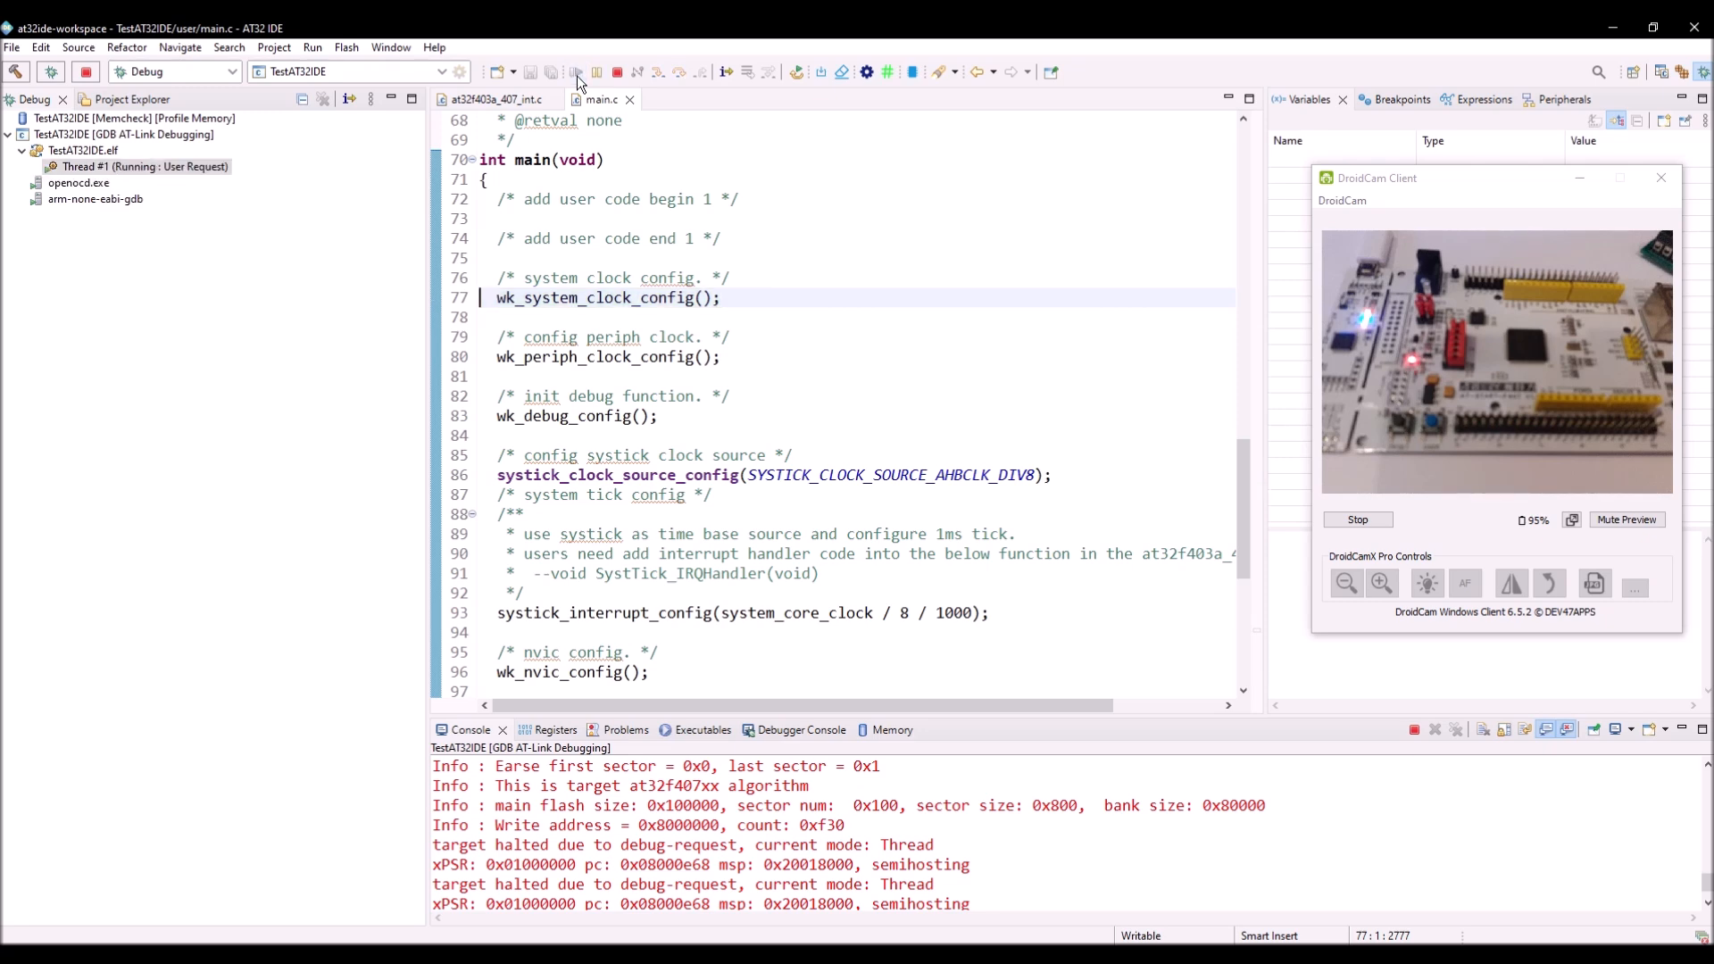
pyautogui.moveTo(800, 348)
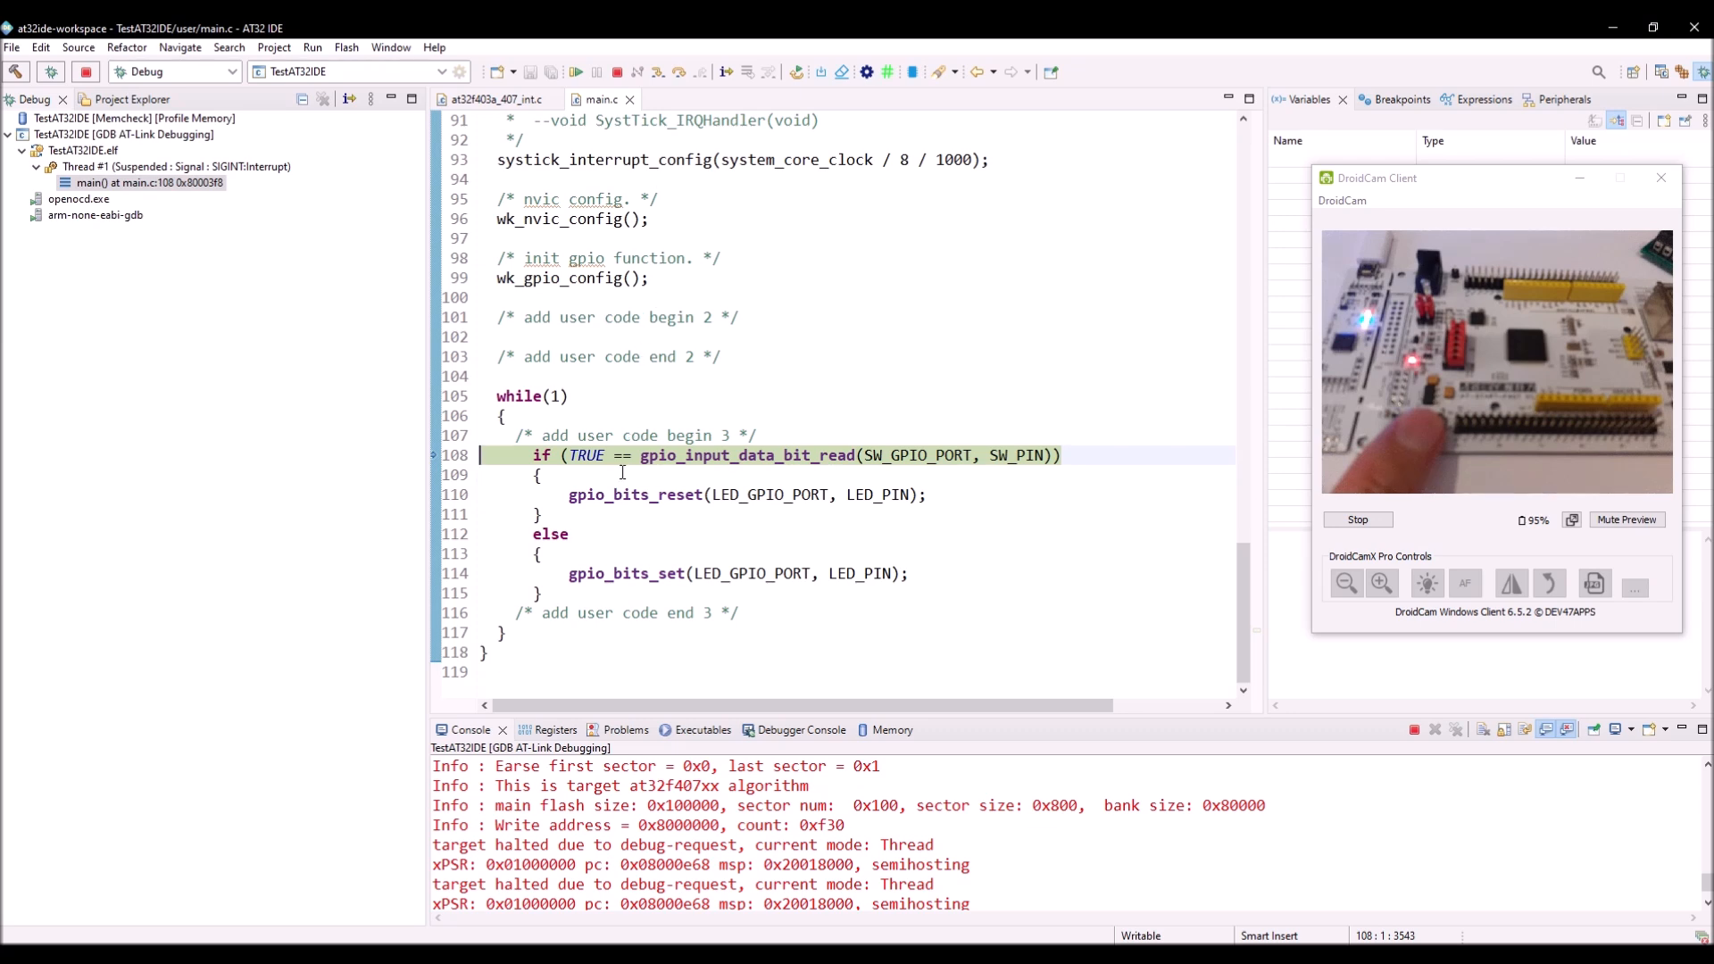
pyautogui.moveTo(441, 502)
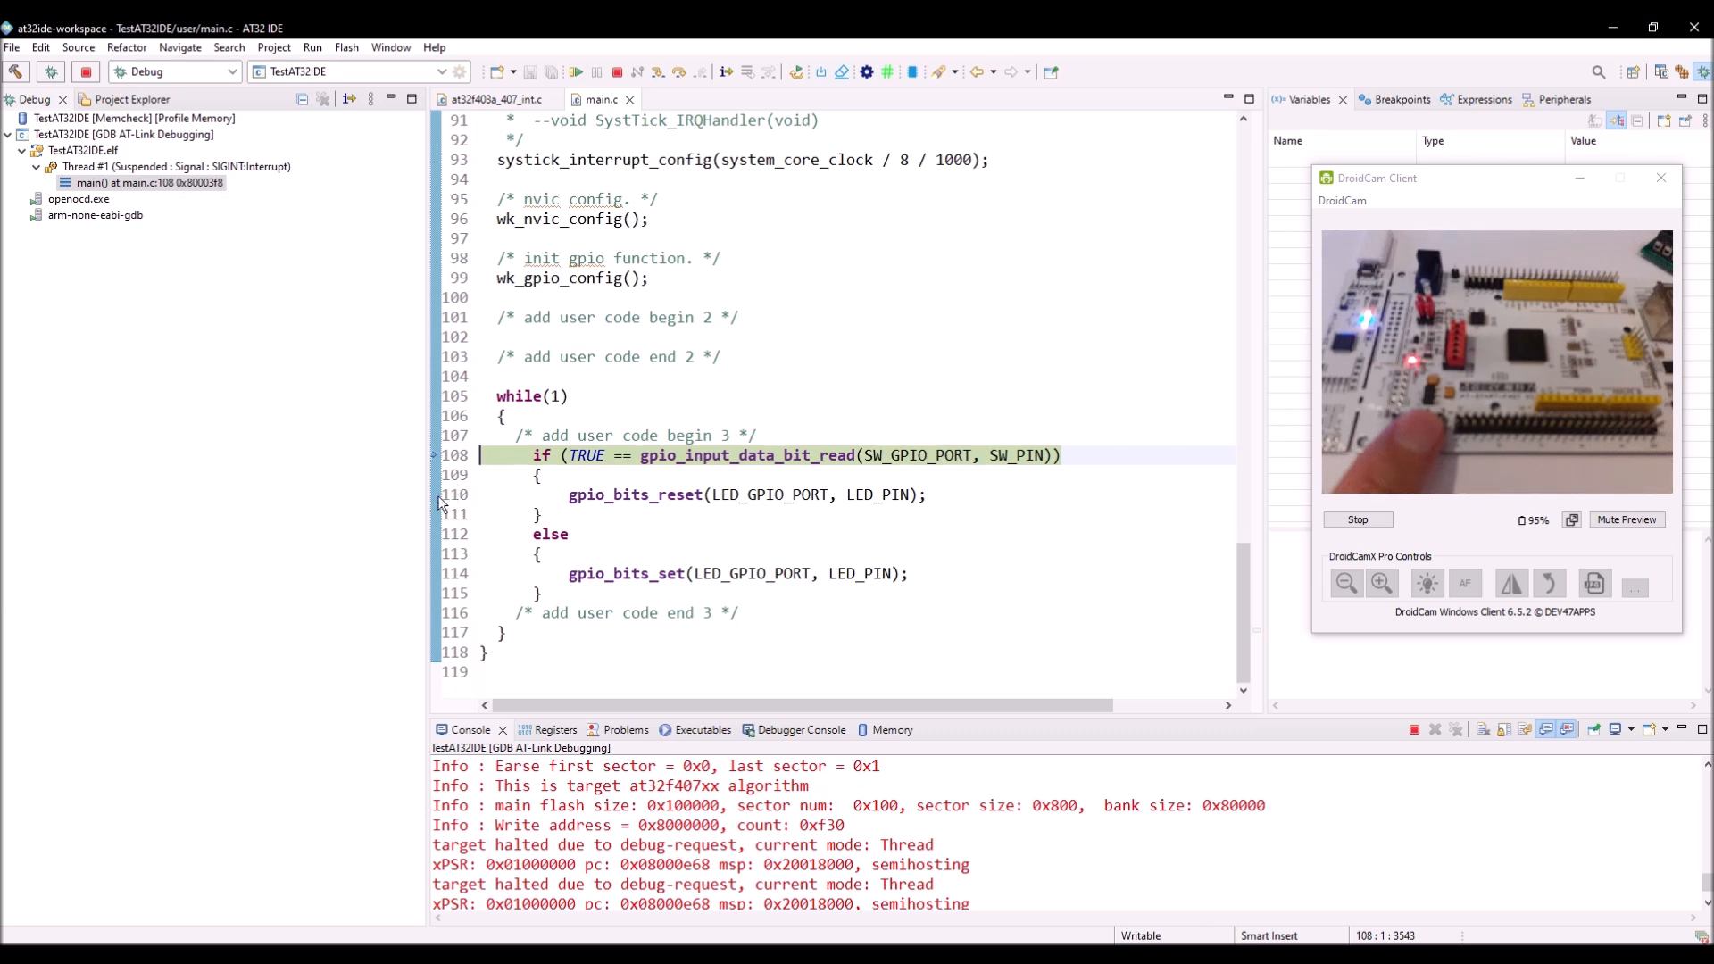
pyautogui.moveTo(489, 498)
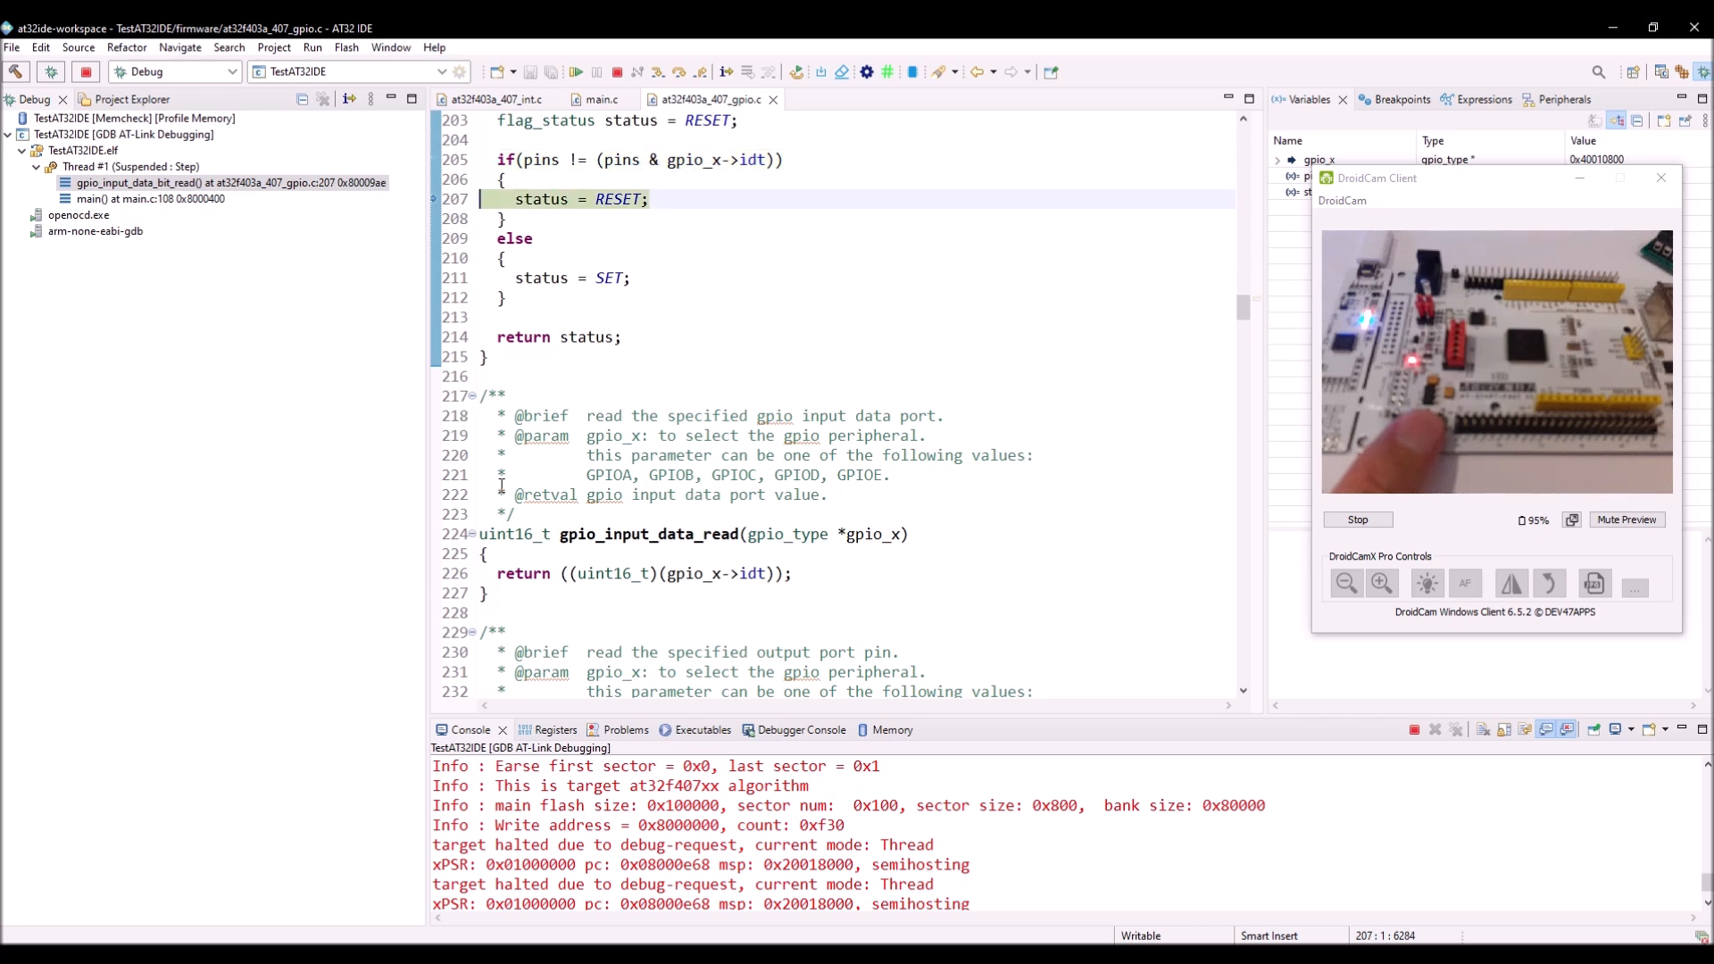
pyautogui.click(575, 71)
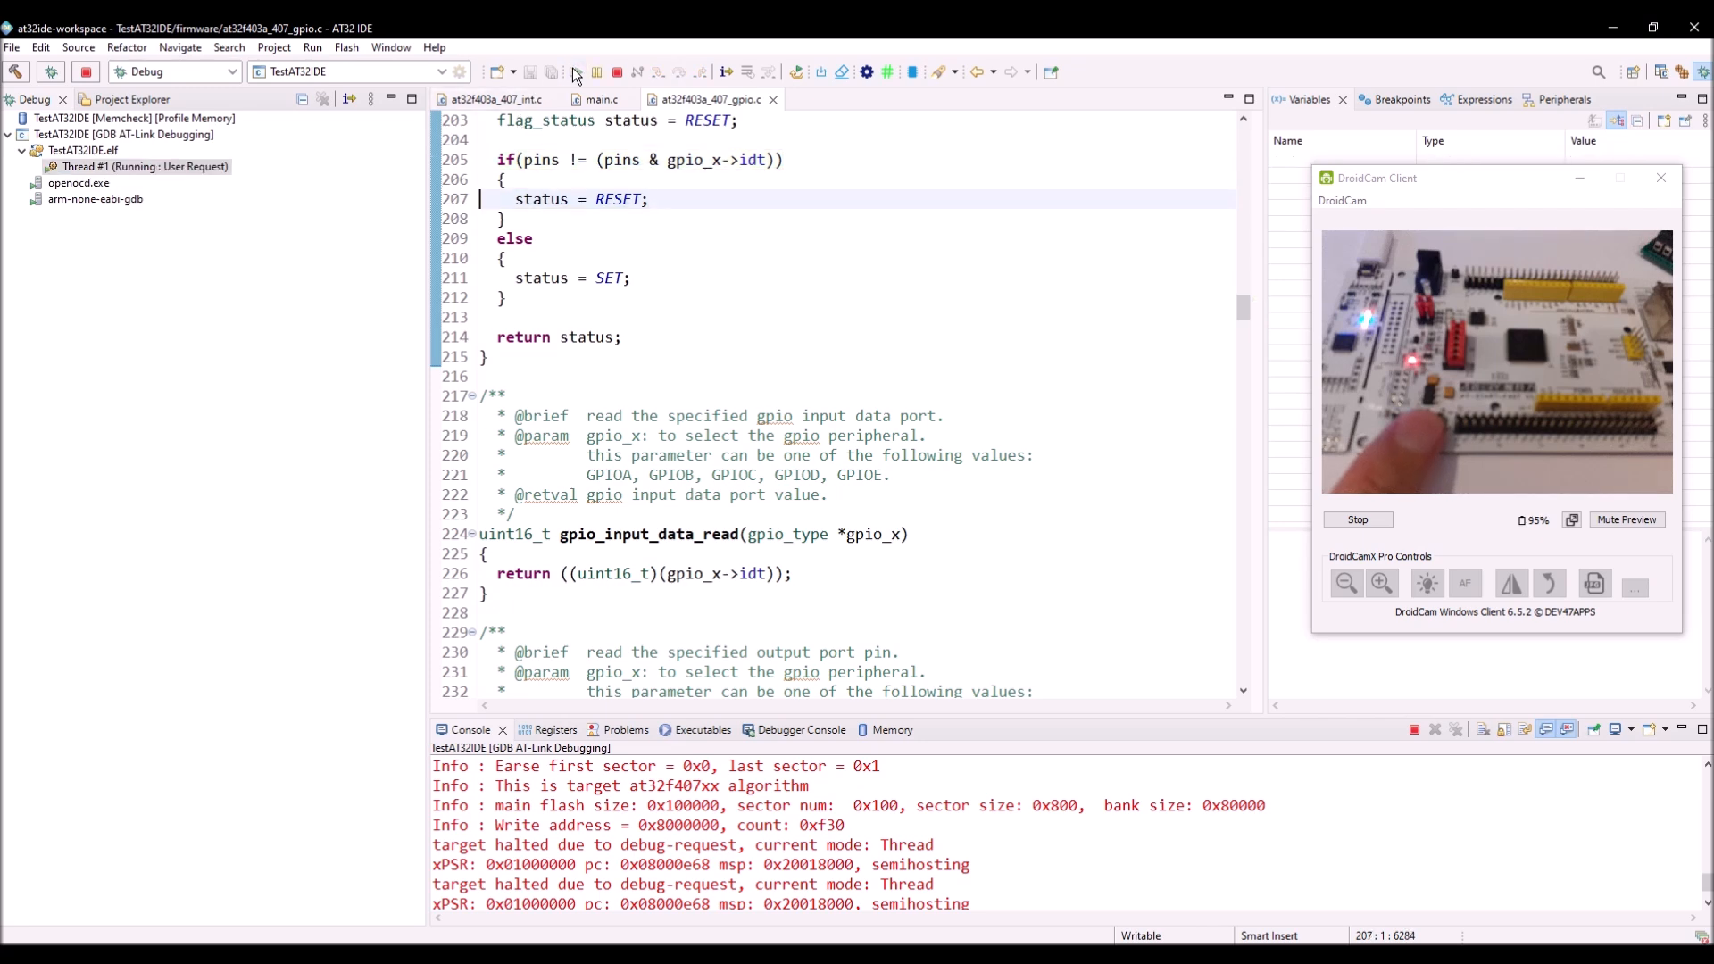
pyautogui.moveTo(634, 198)
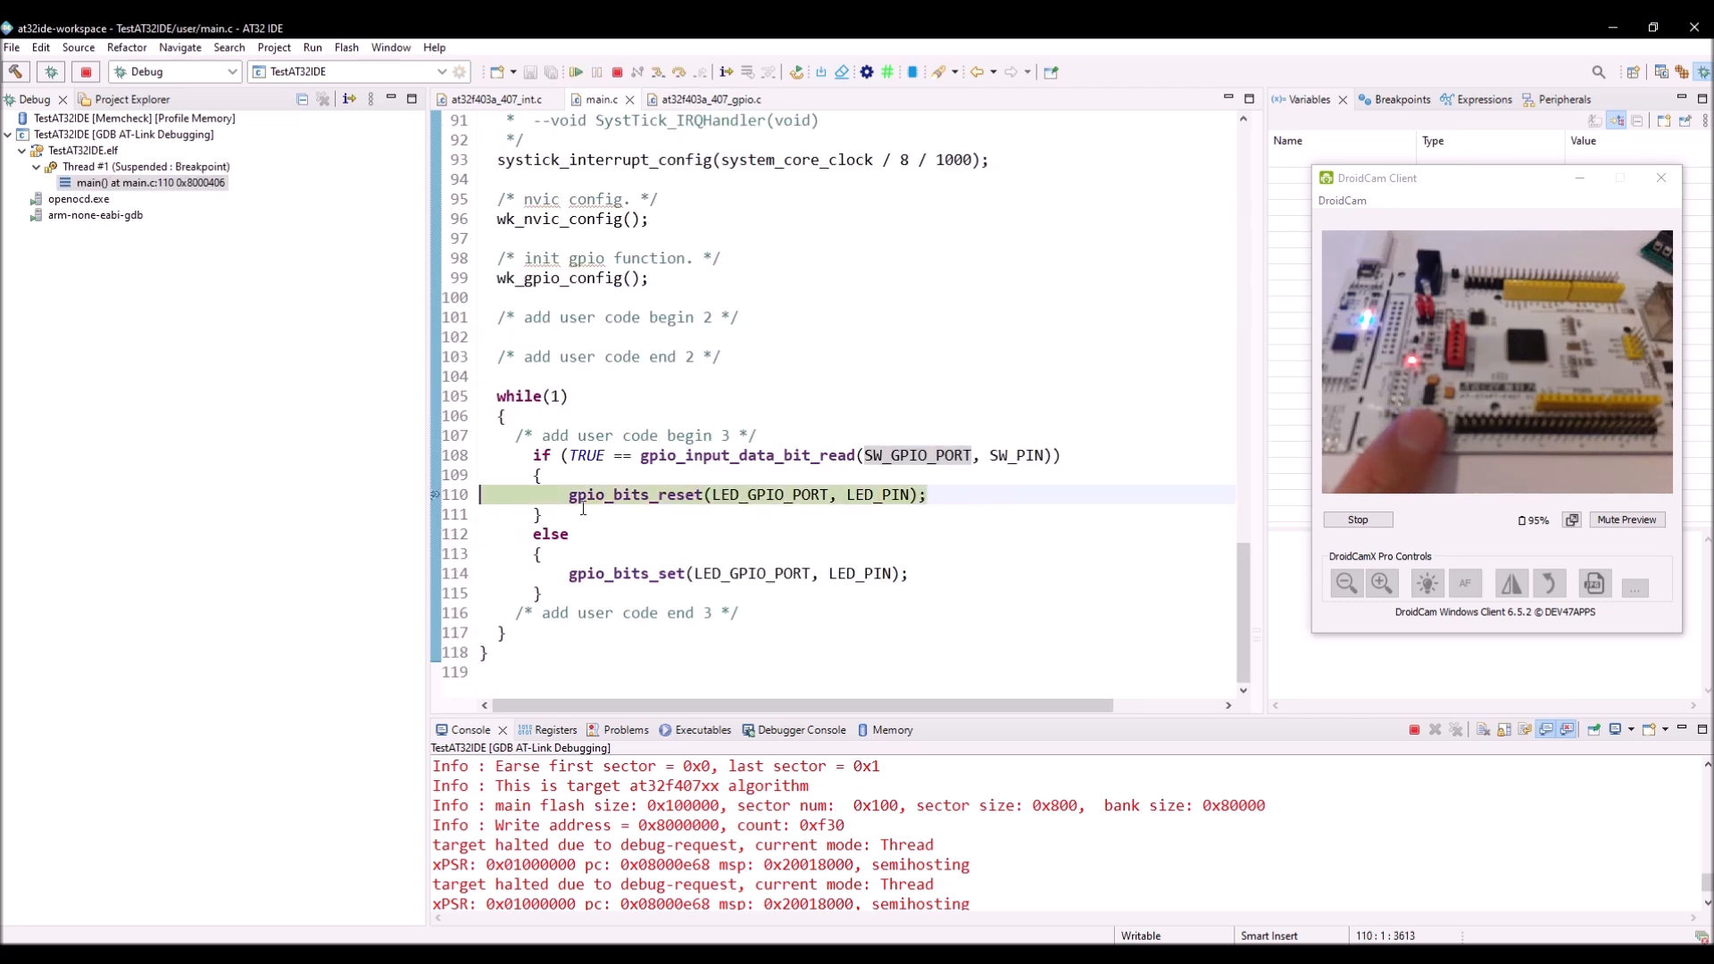
# Add a breakpoint on line 114 gpio_bits_set from the gpio_bits_reset line and resume until it halts there.
pyautogui.click(575, 71)
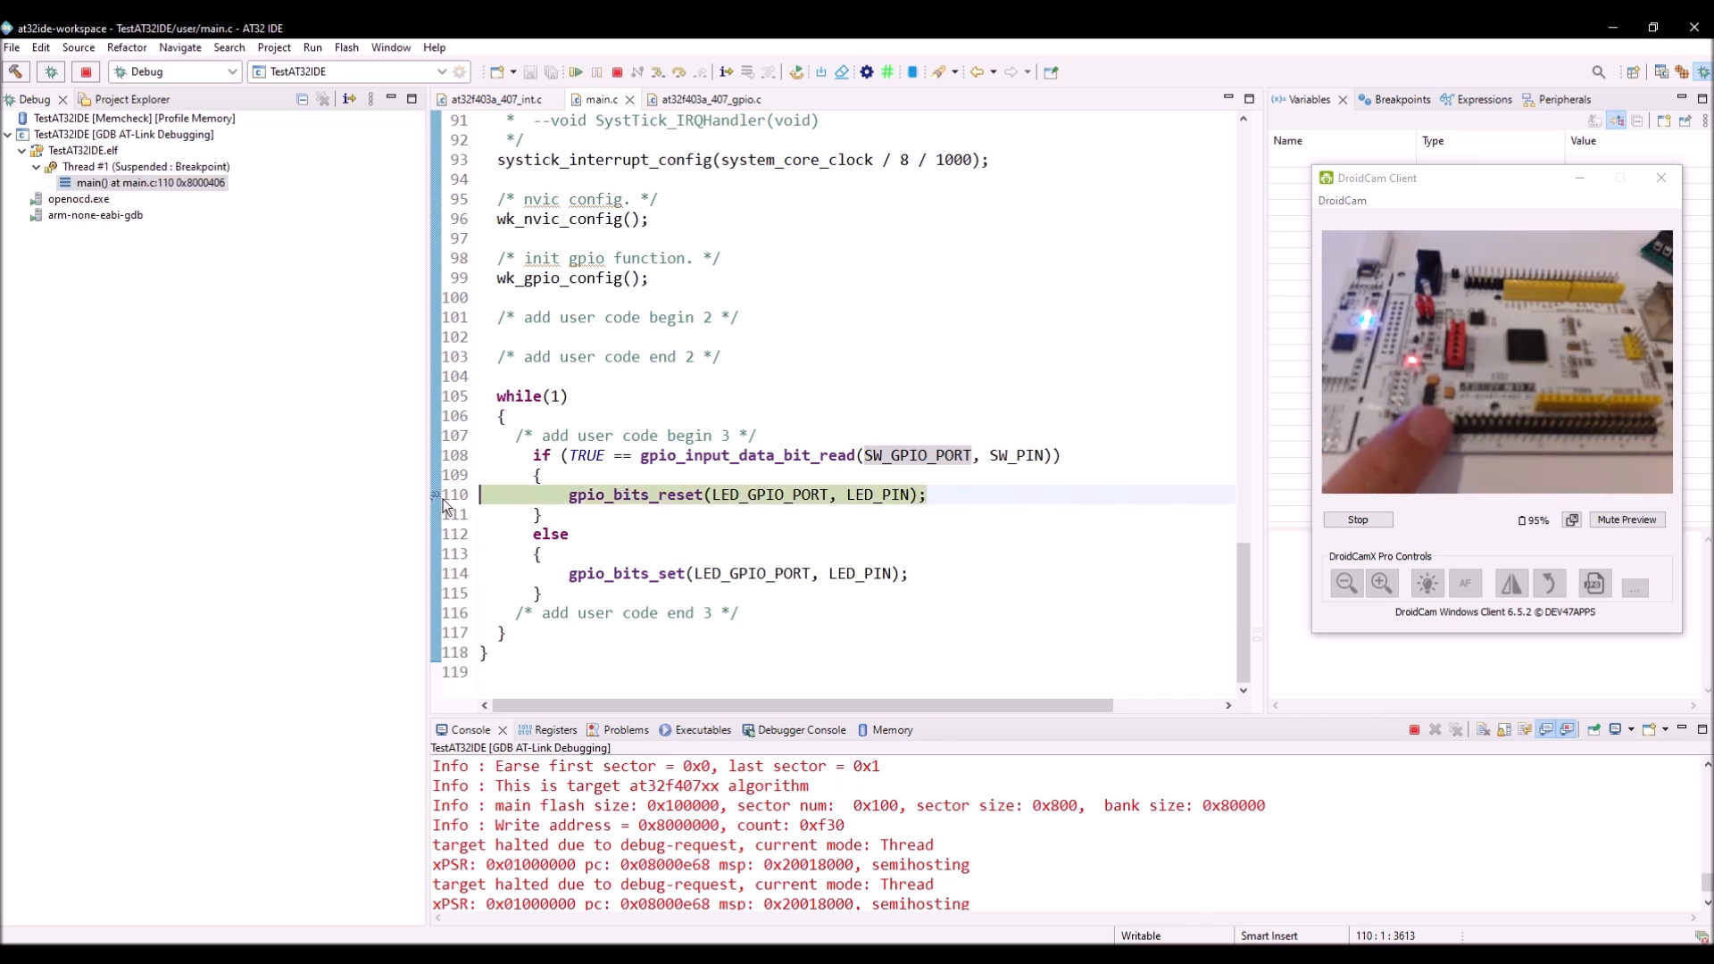
pyautogui.tripleClick(711, 495)
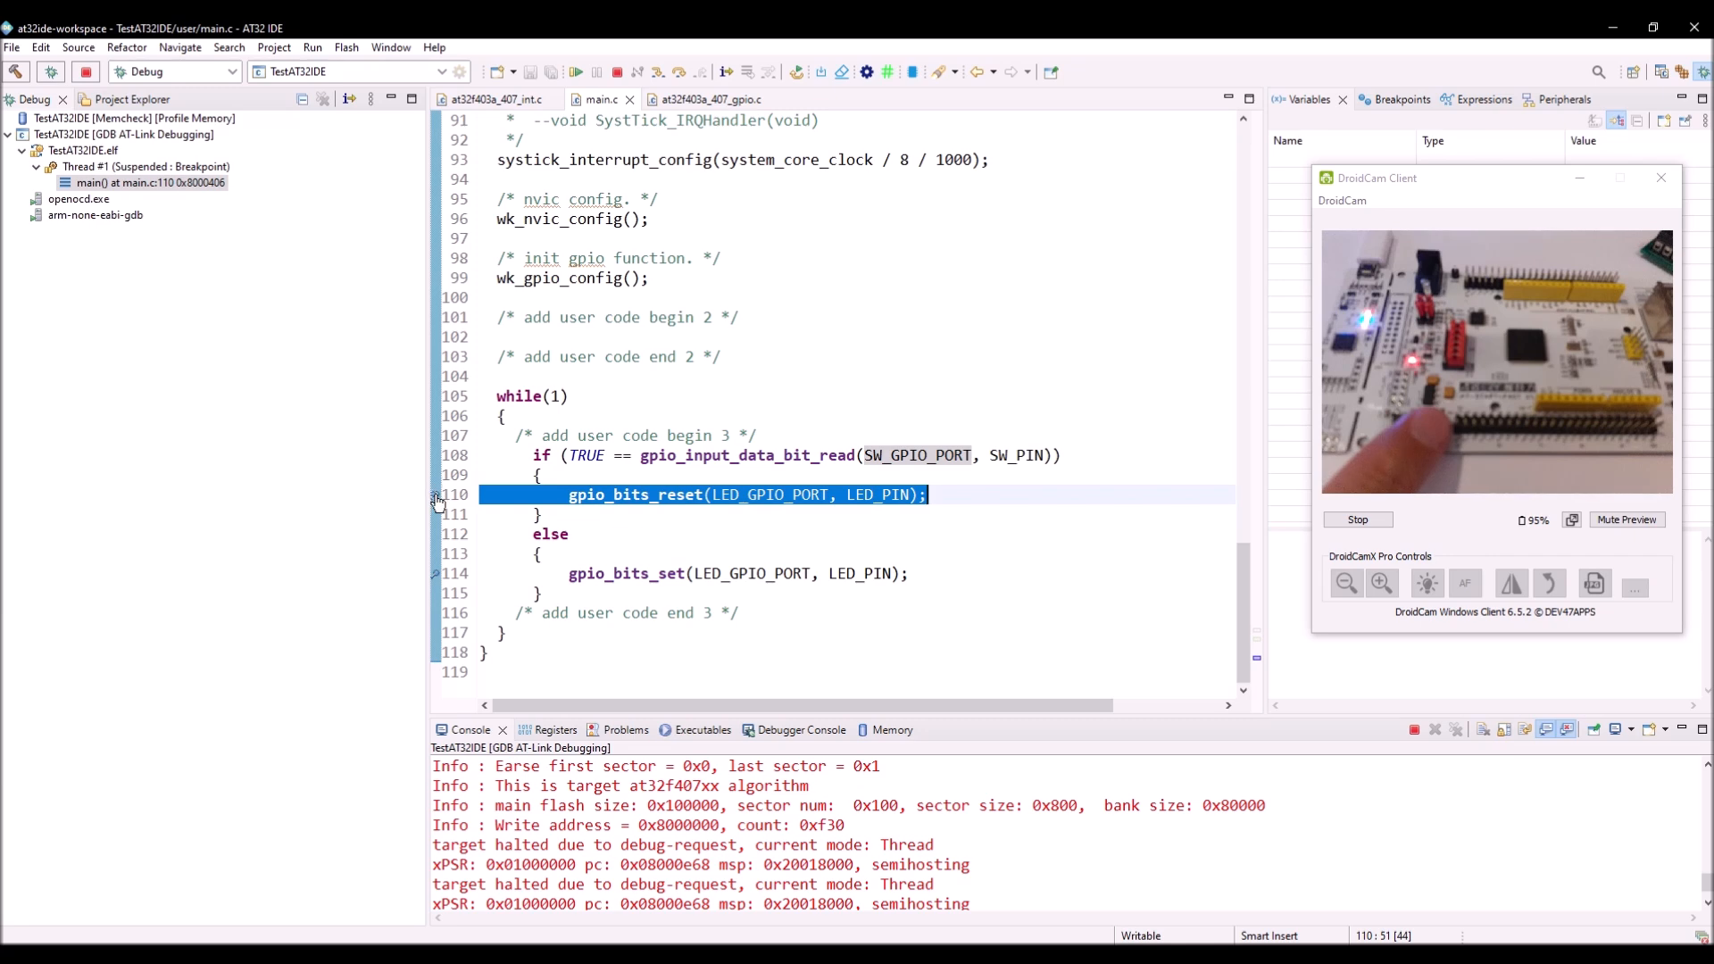
pyautogui.rightClick(438, 494)
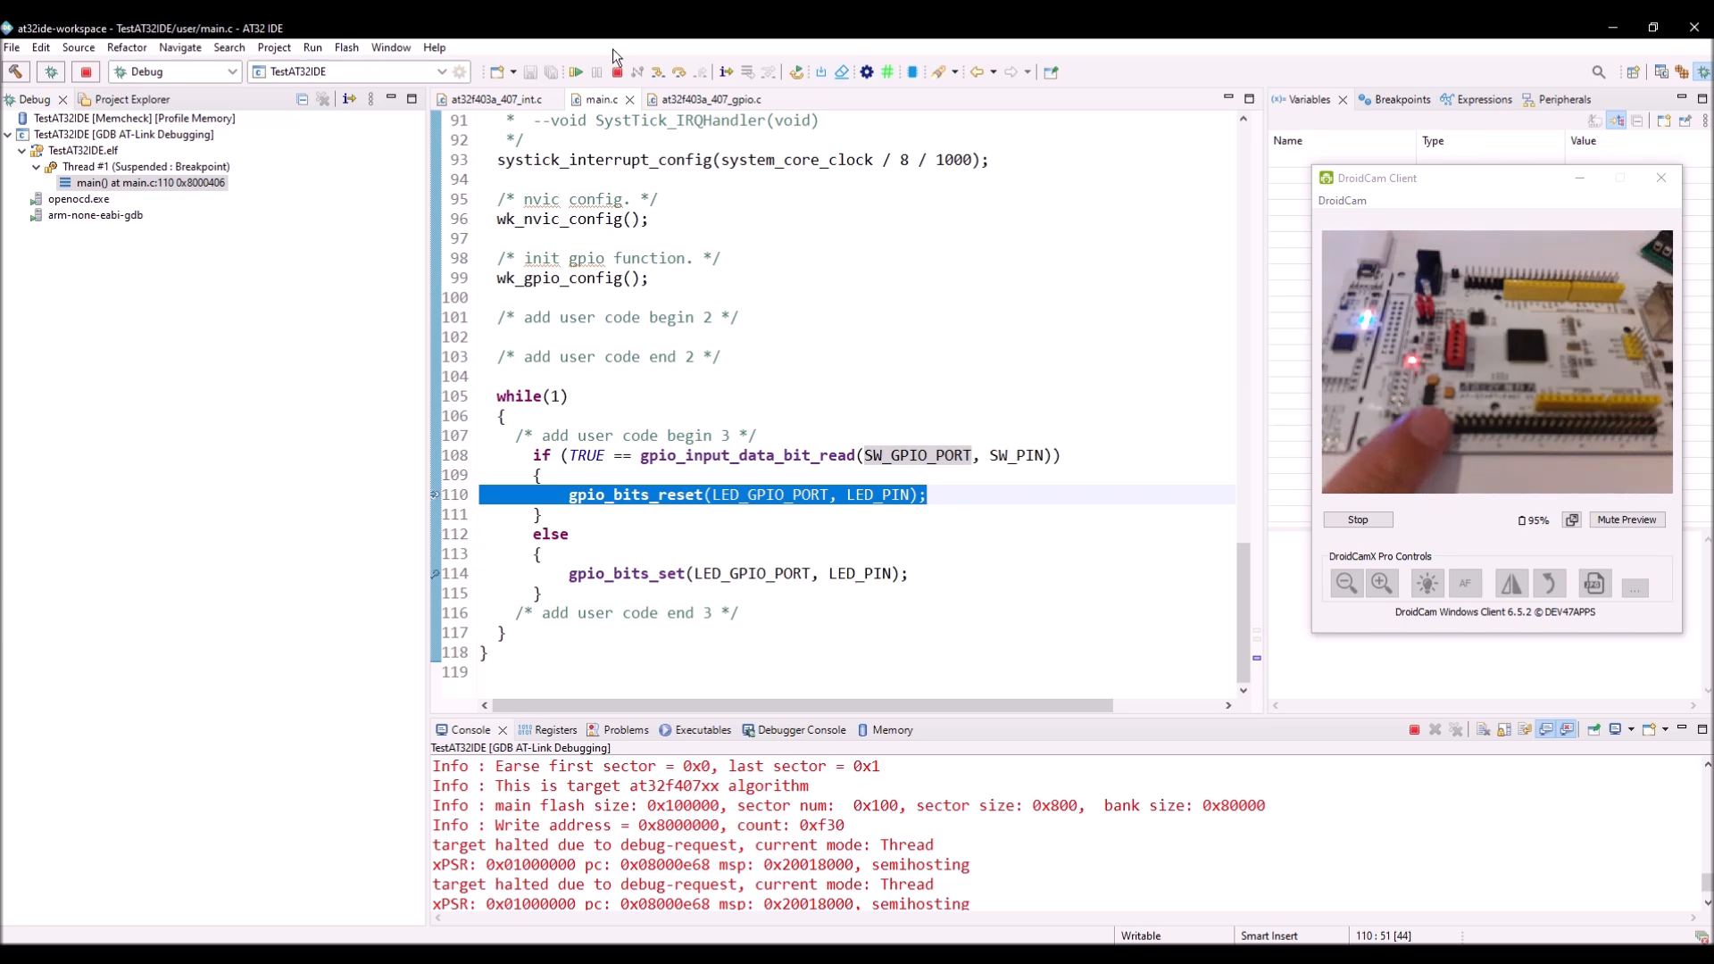
pyautogui.click(577, 72)
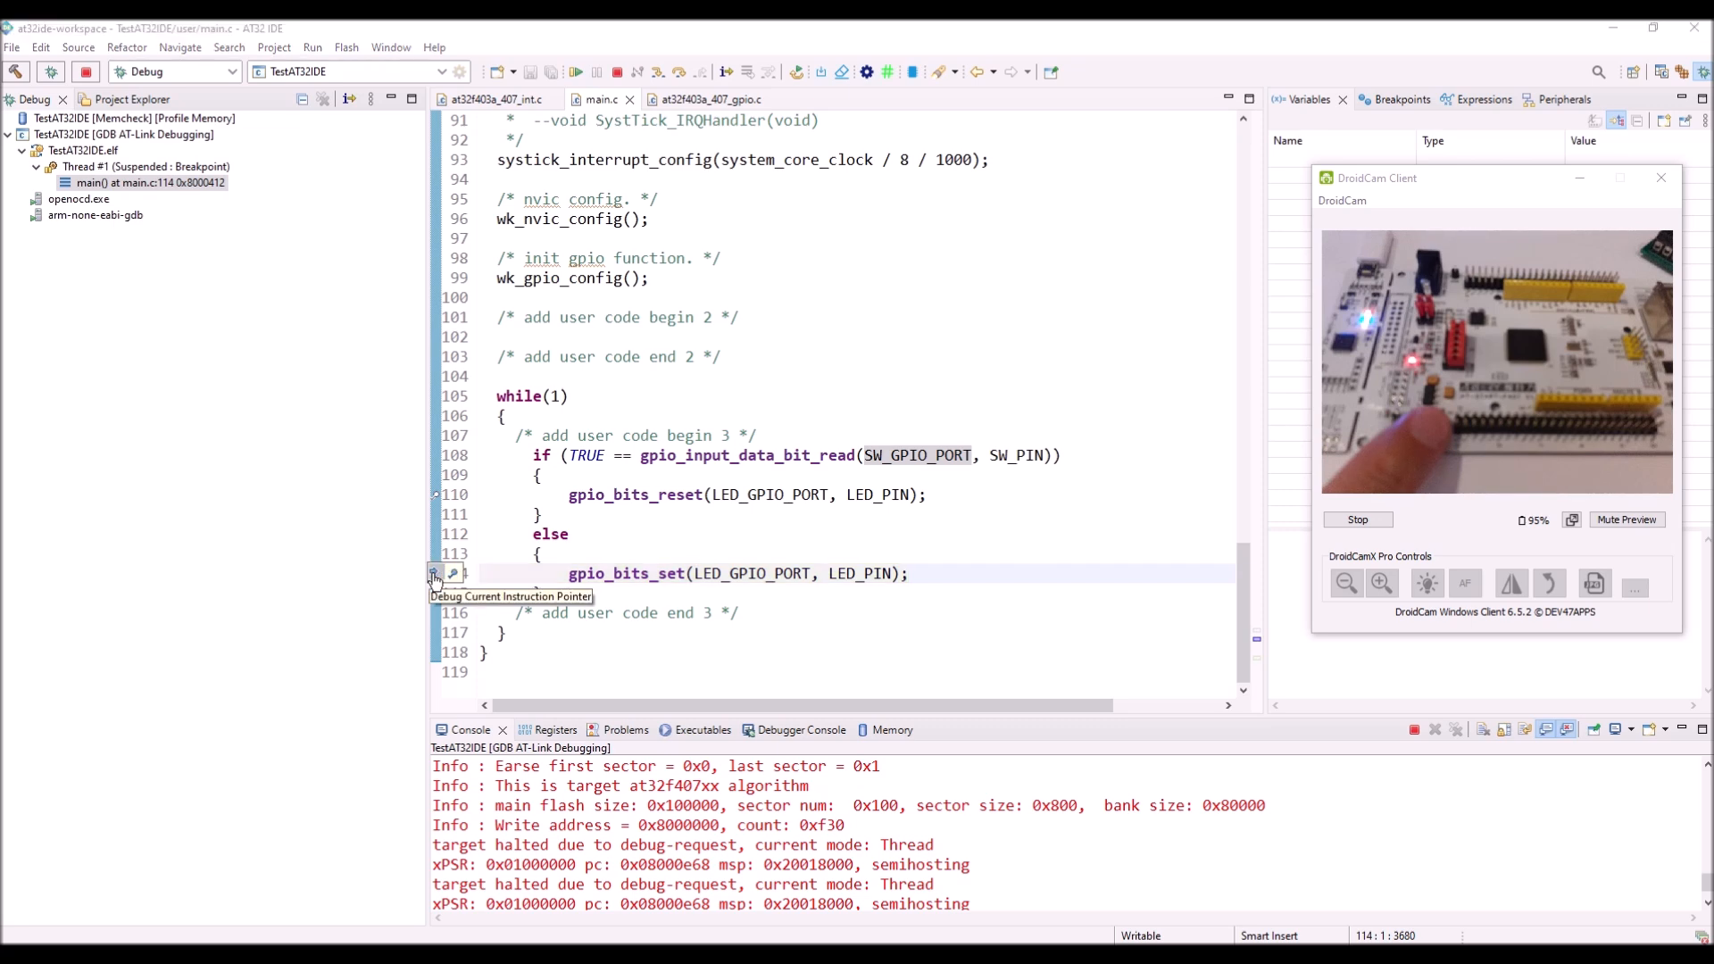
# Step into gpio_bits_set in at32f403a_407_gpio.c and resume the program.
pyautogui.rightClick(437, 573)
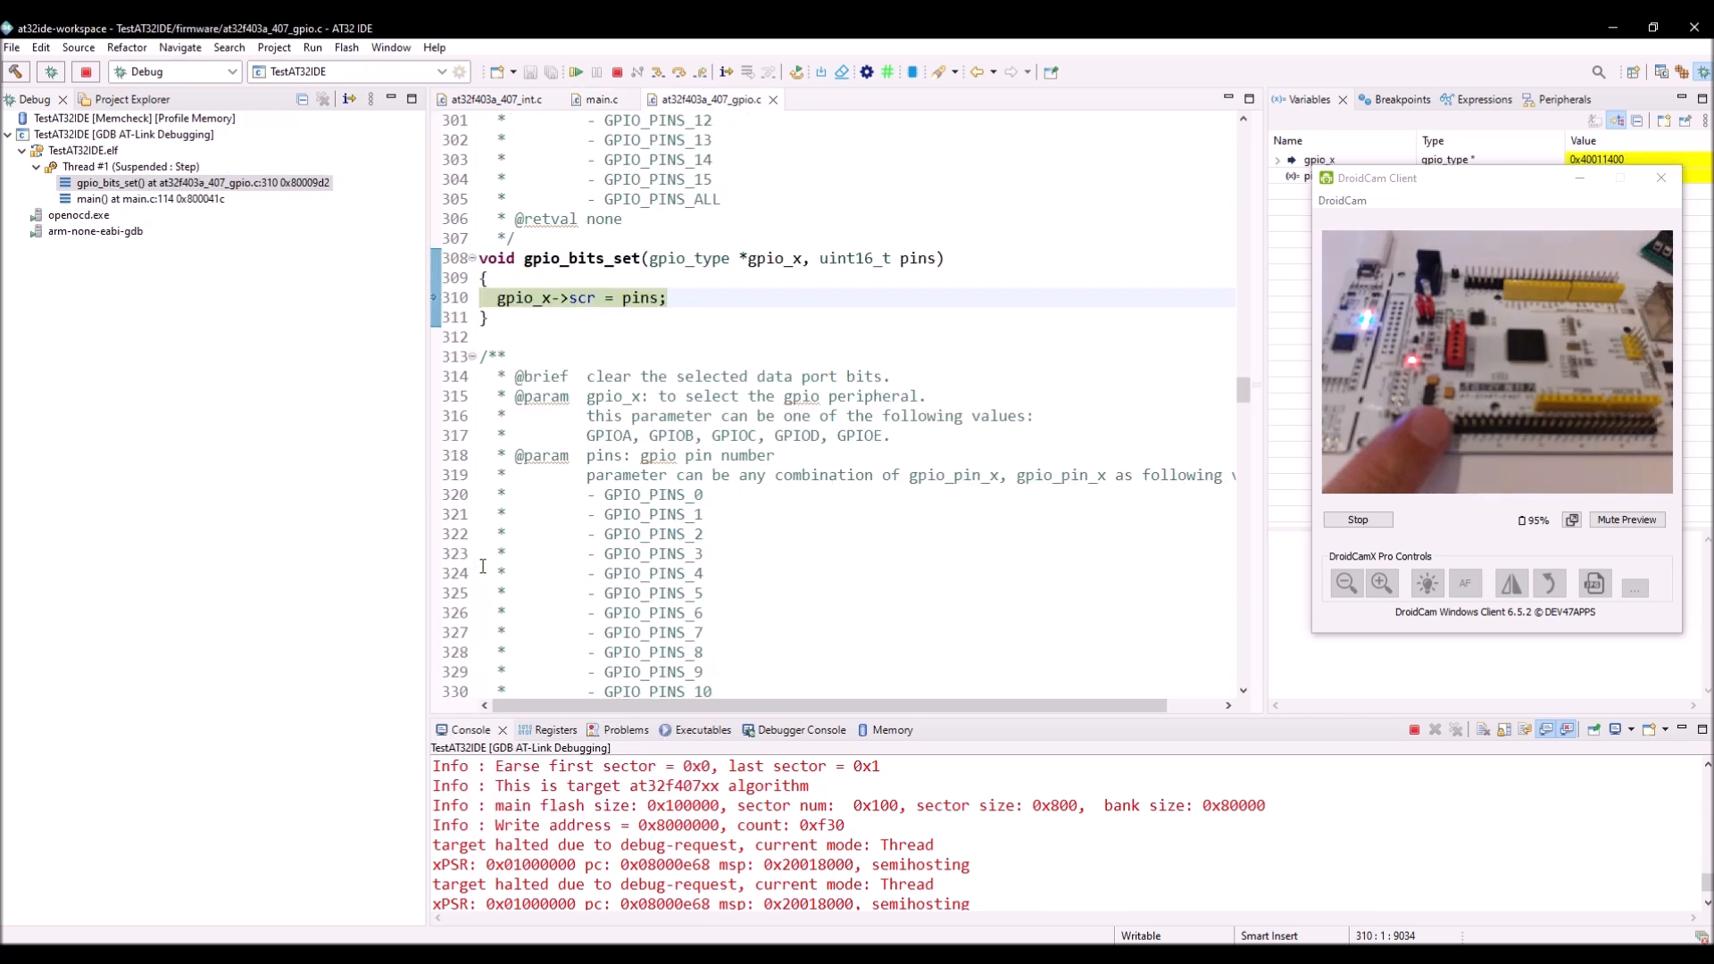
pyautogui.click(575, 72)
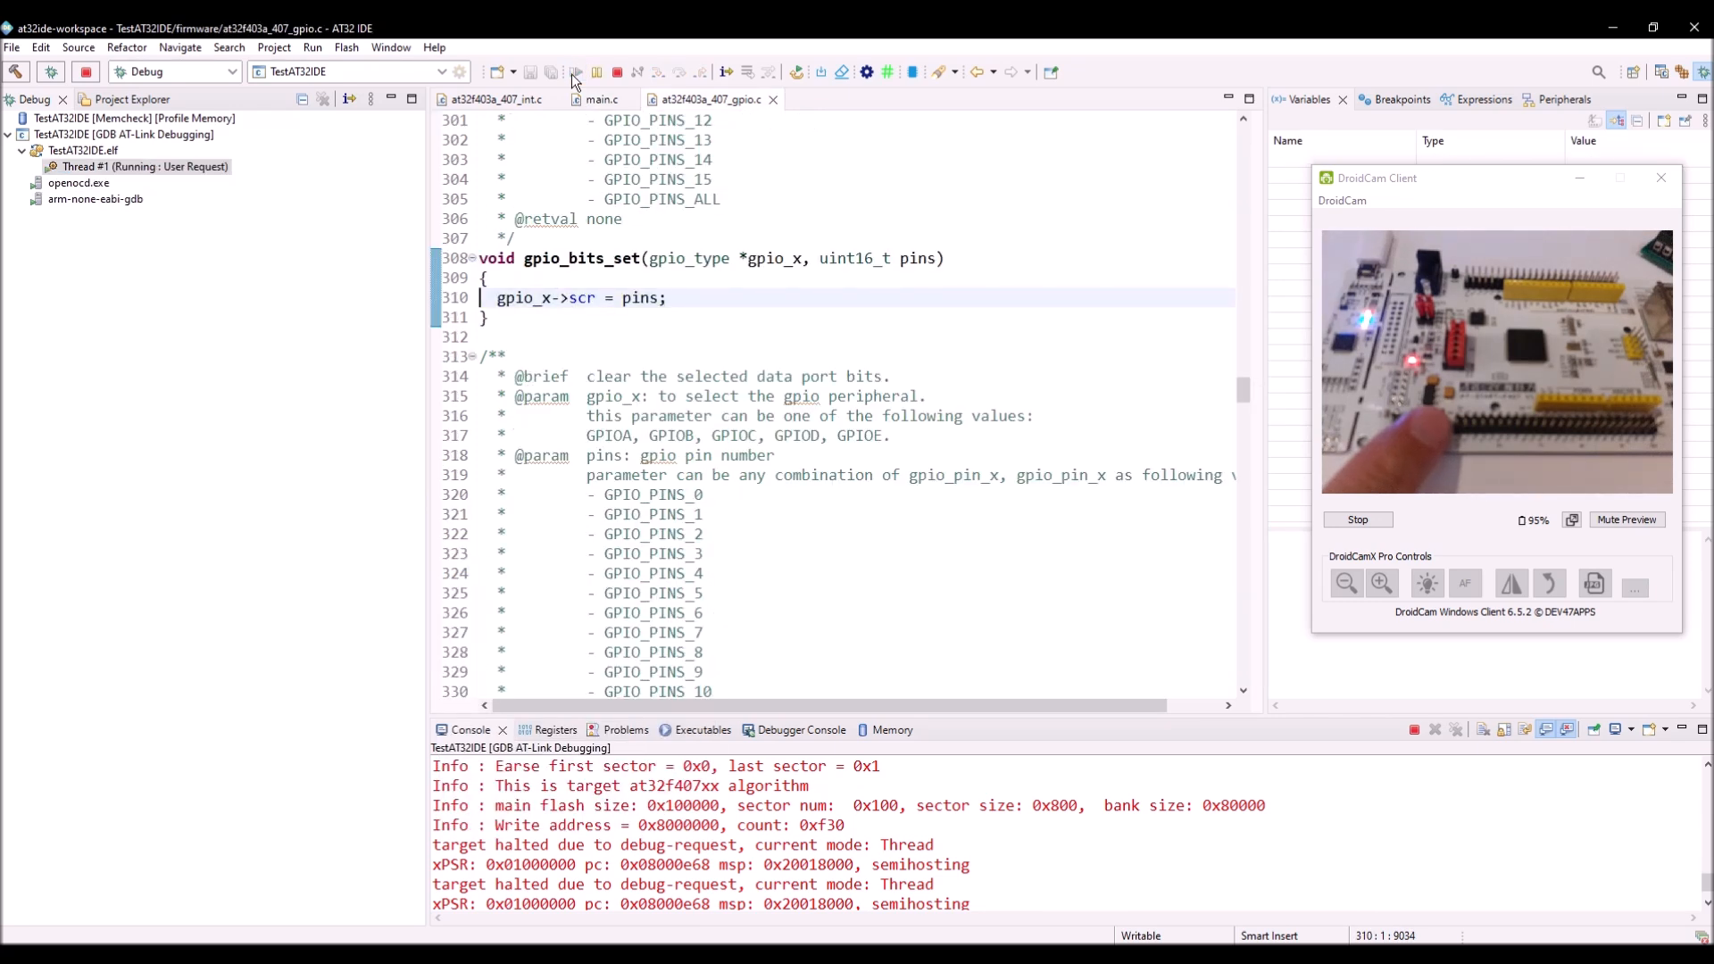